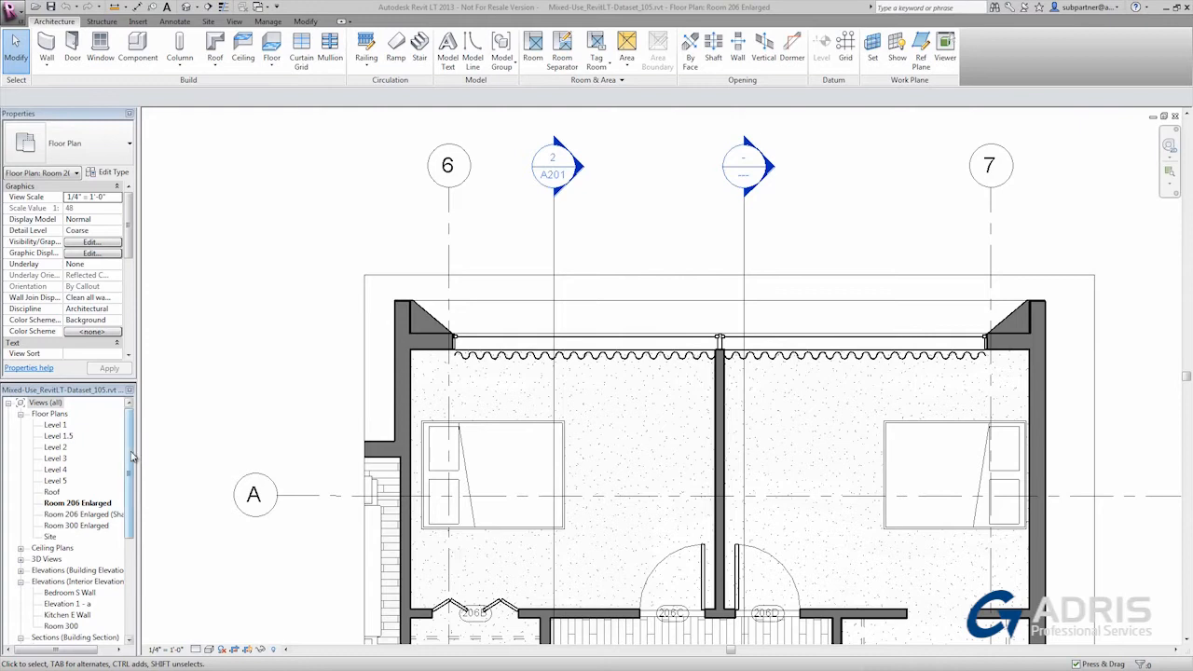
Create a new sheet A202 from the Sheets node using the chosen title block
left_click(47, 582)
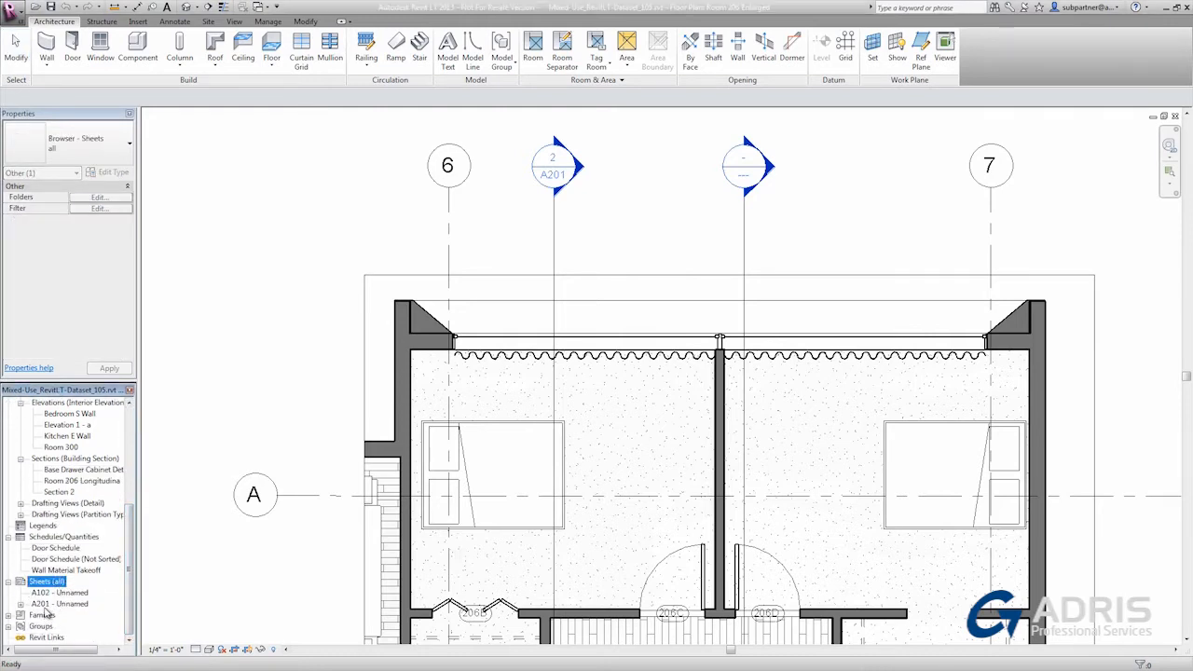
double_click(60, 604)
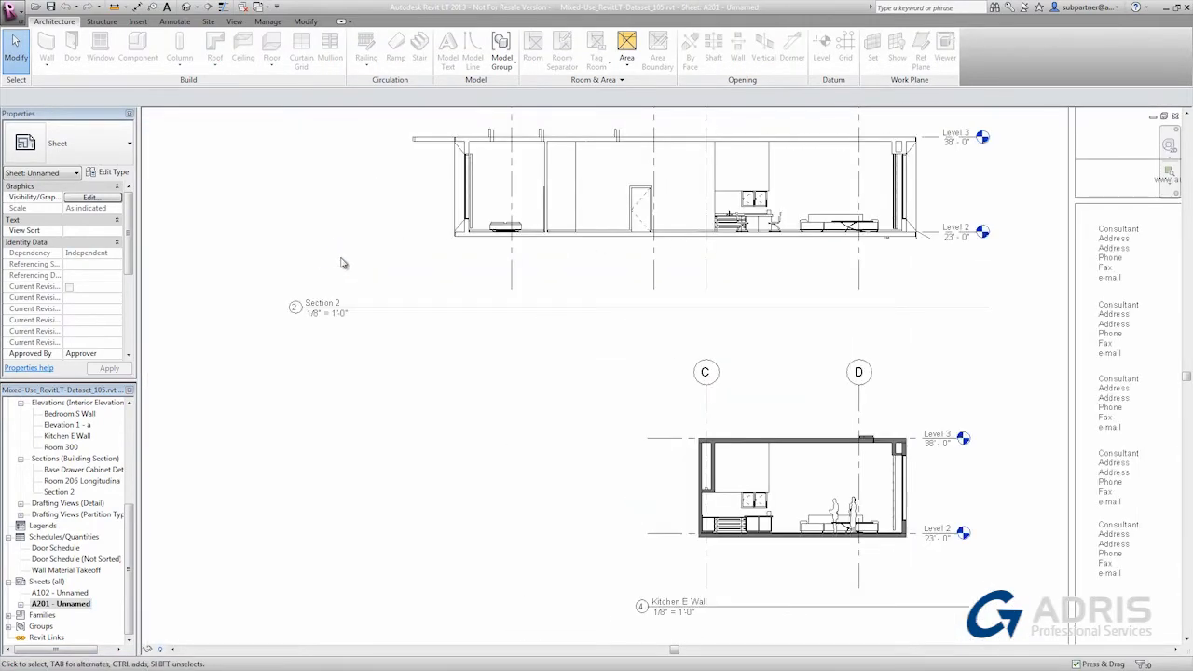
mouse_move(537, 358)
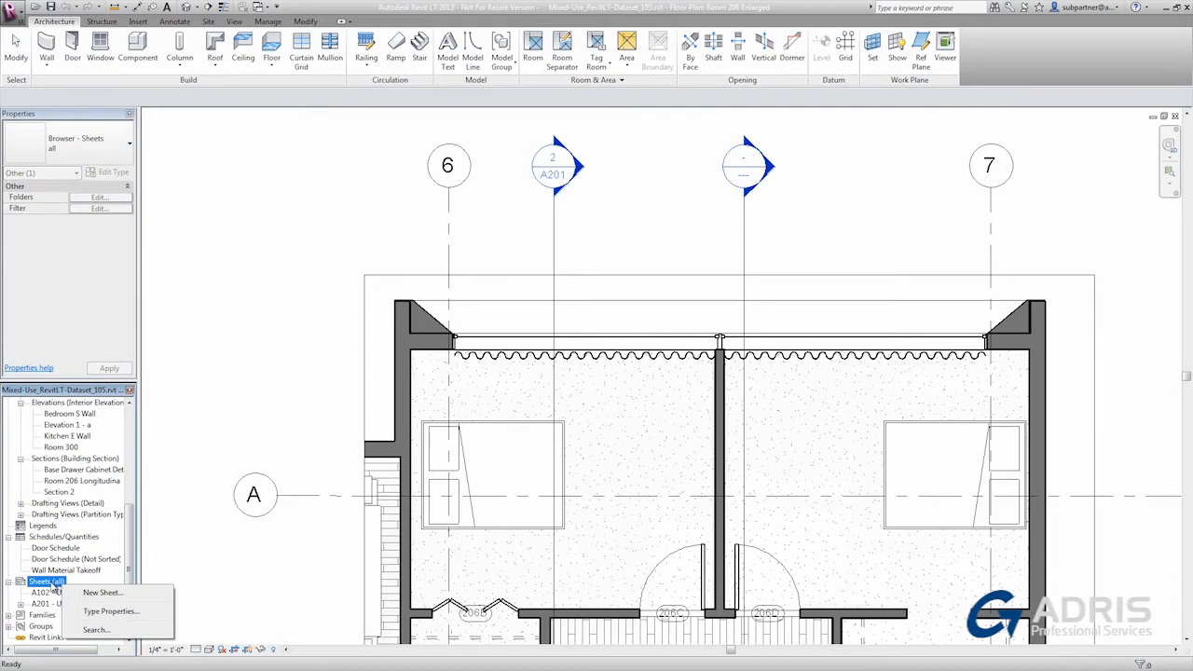
mouse_move(102, 592)
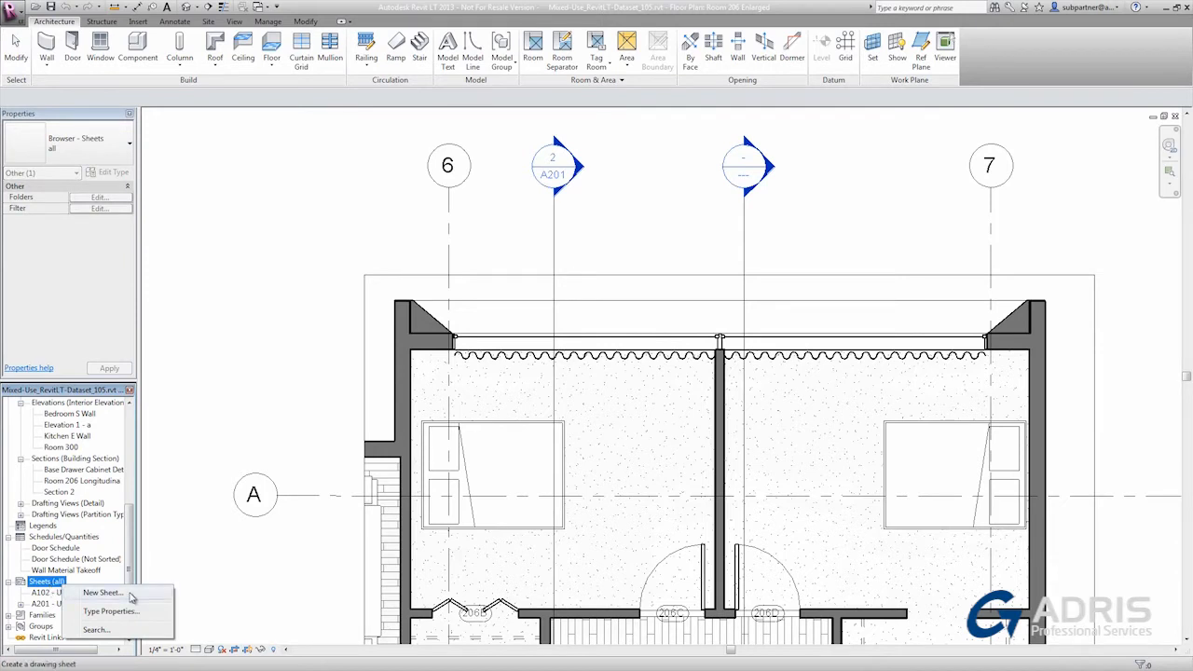
left_click(100, 593)
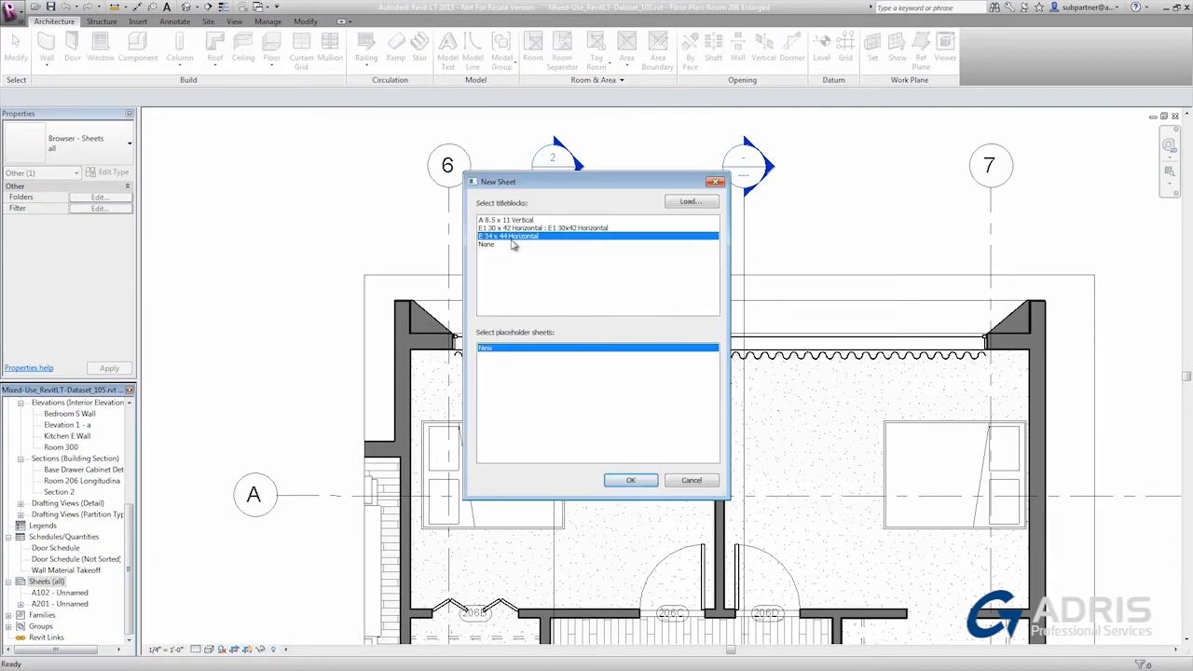
mouse_move(674, 290)
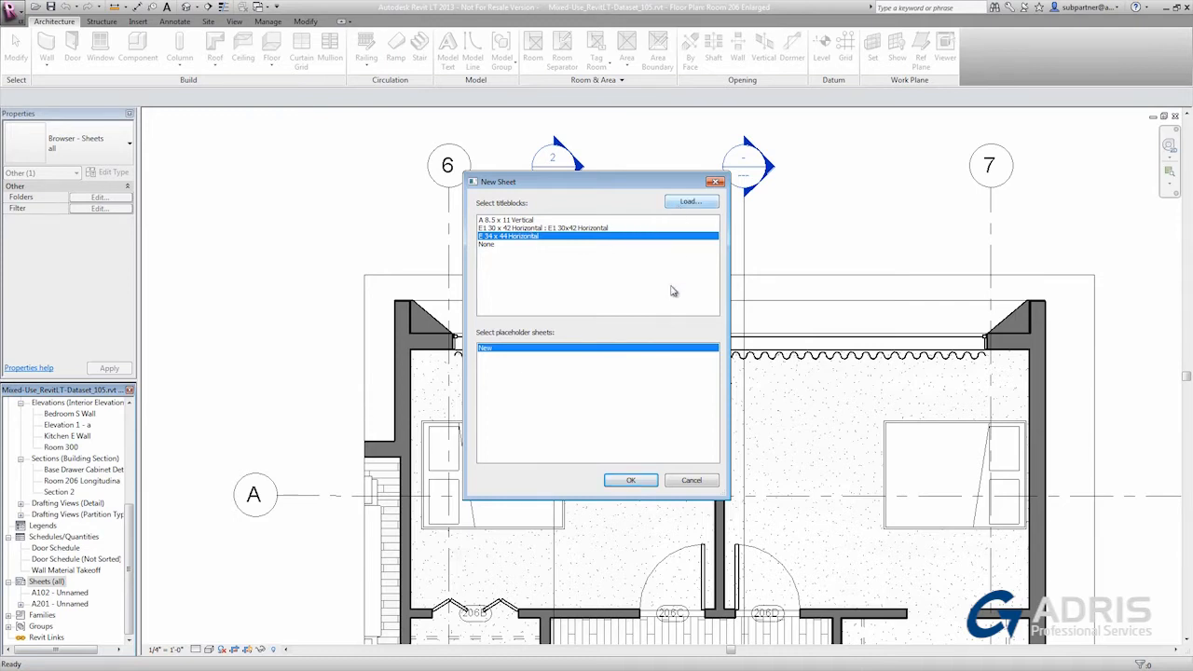
left_click(630, 480)
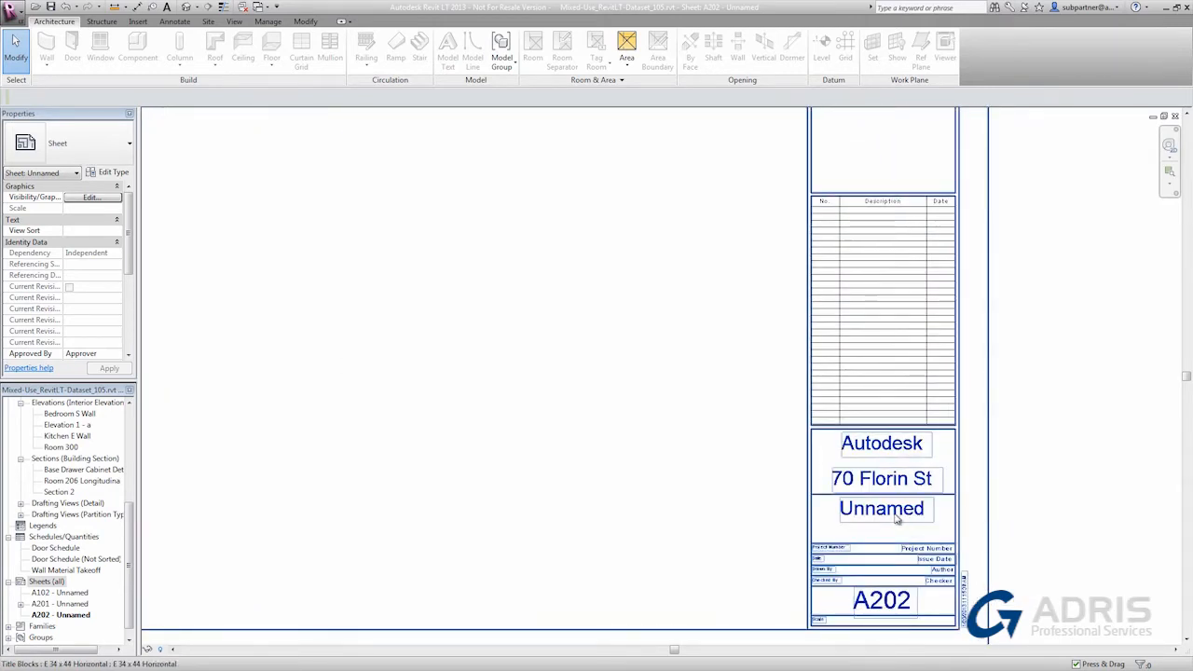
Rename the sheet in the title block from Unnamed to Unit 206
double_click(880, 507)
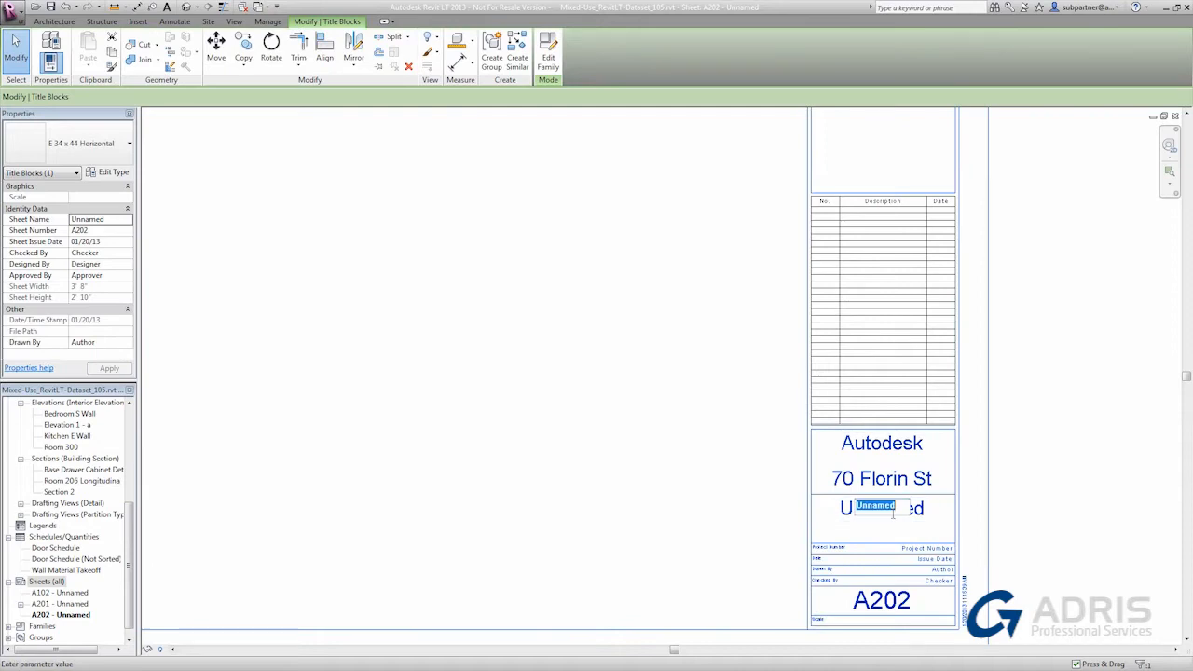
type("Unit 206")
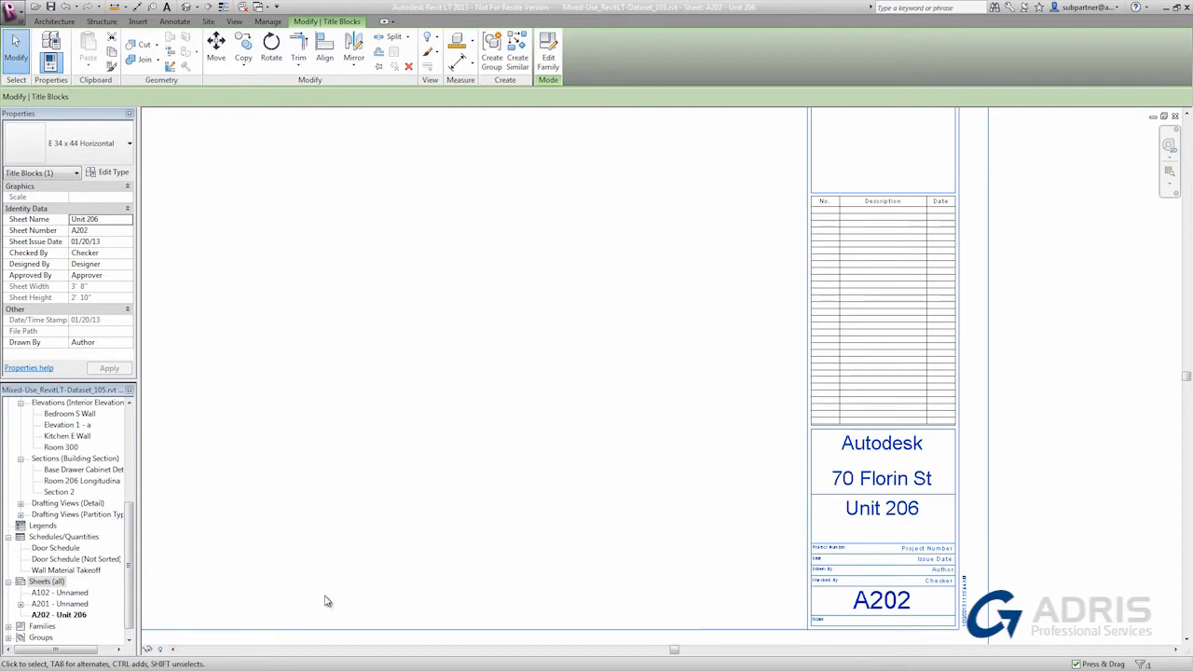
left_click(373, 261)
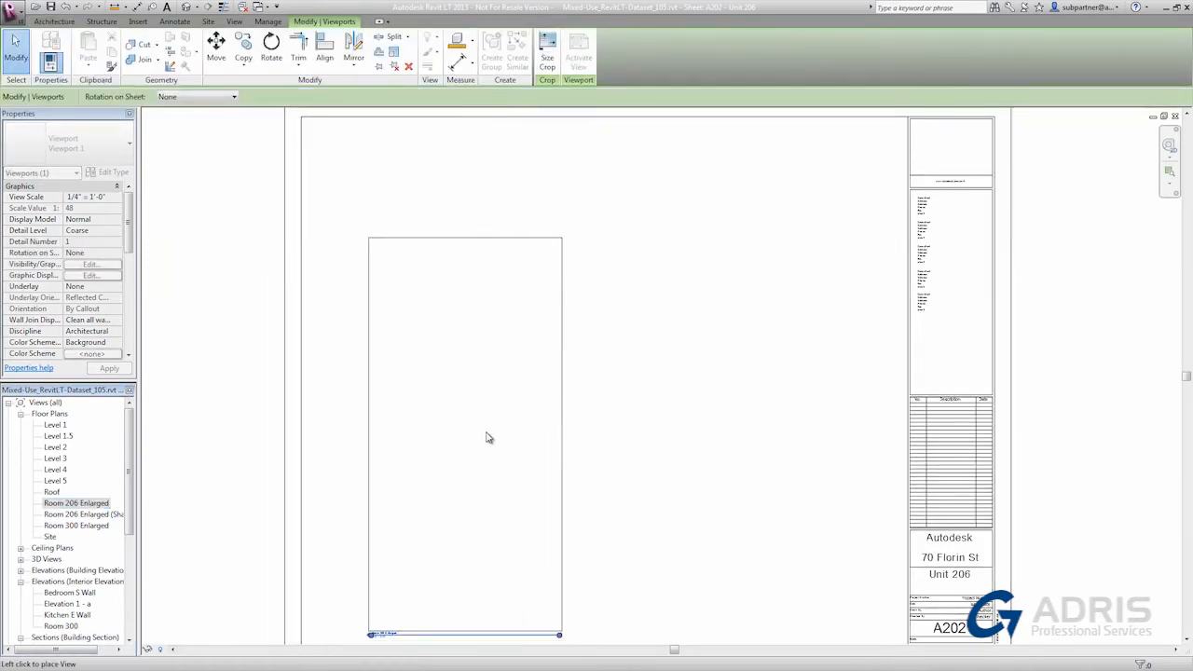
mouse_move(420, 332)
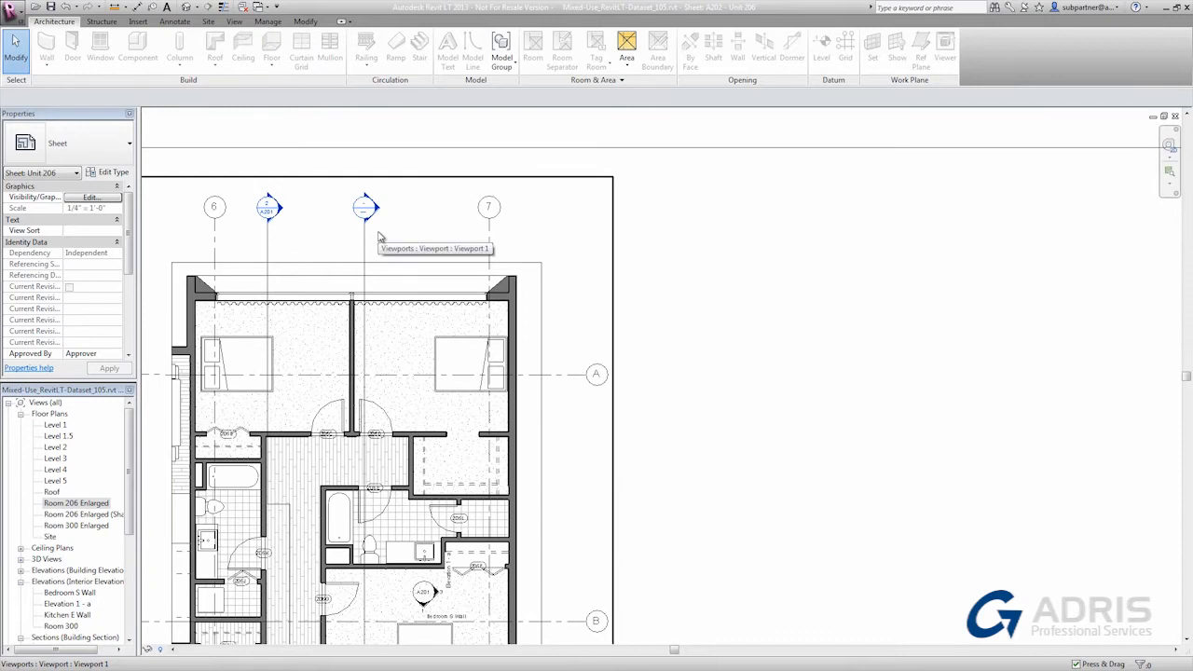
mouse_move(366, 209)
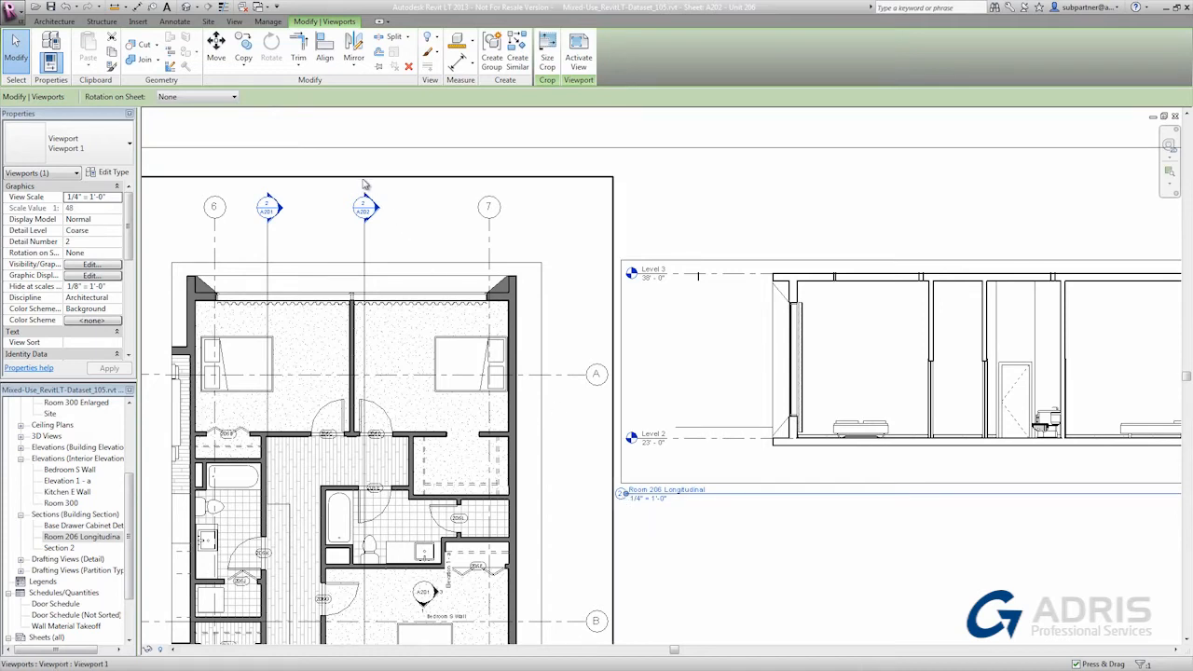
mouse_move(371, 226)
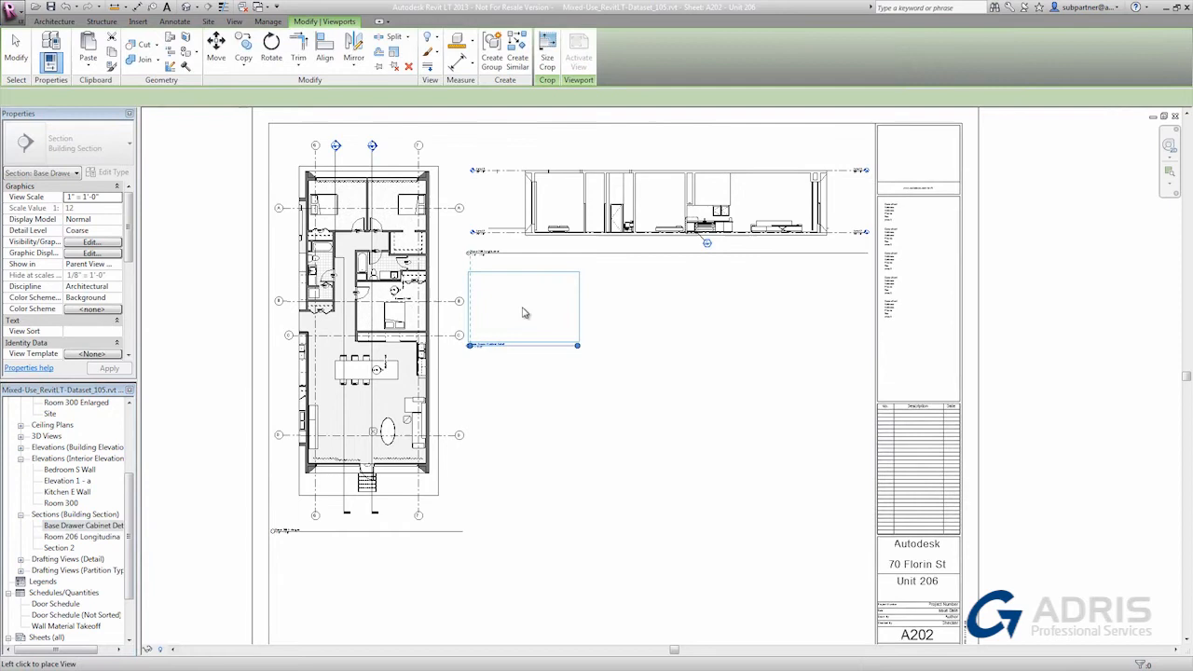
Place the Base Drawer Cabinet detail viewport on sheet A202 below the section
left_click(522, 307)
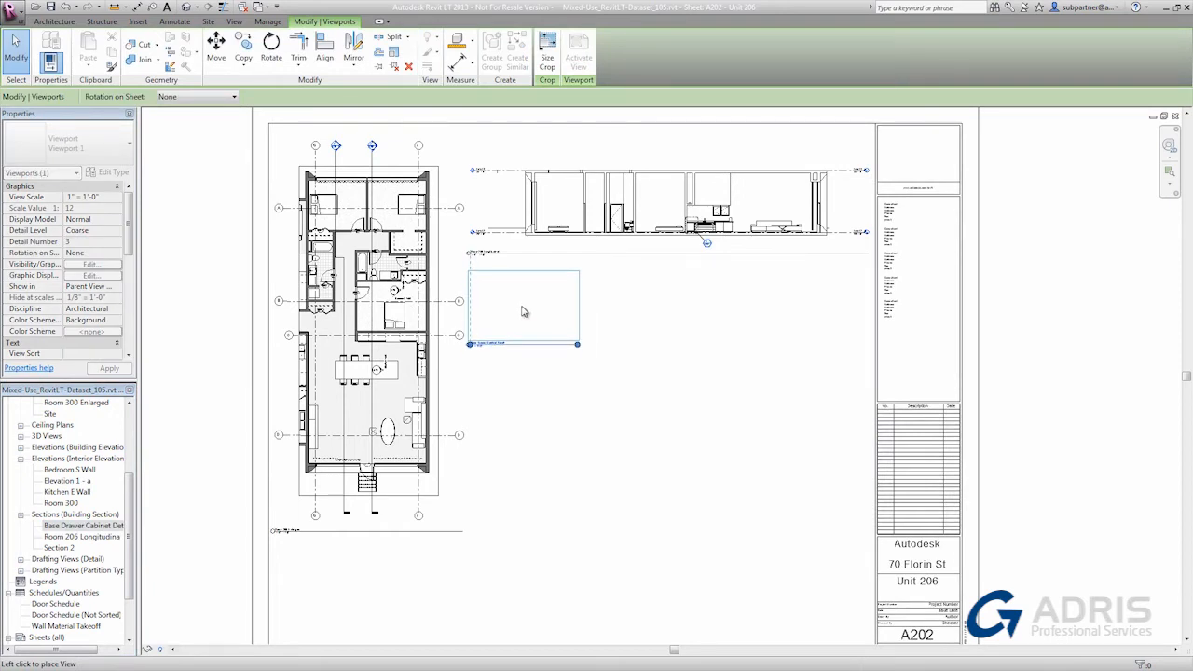
left_click(522, 307)
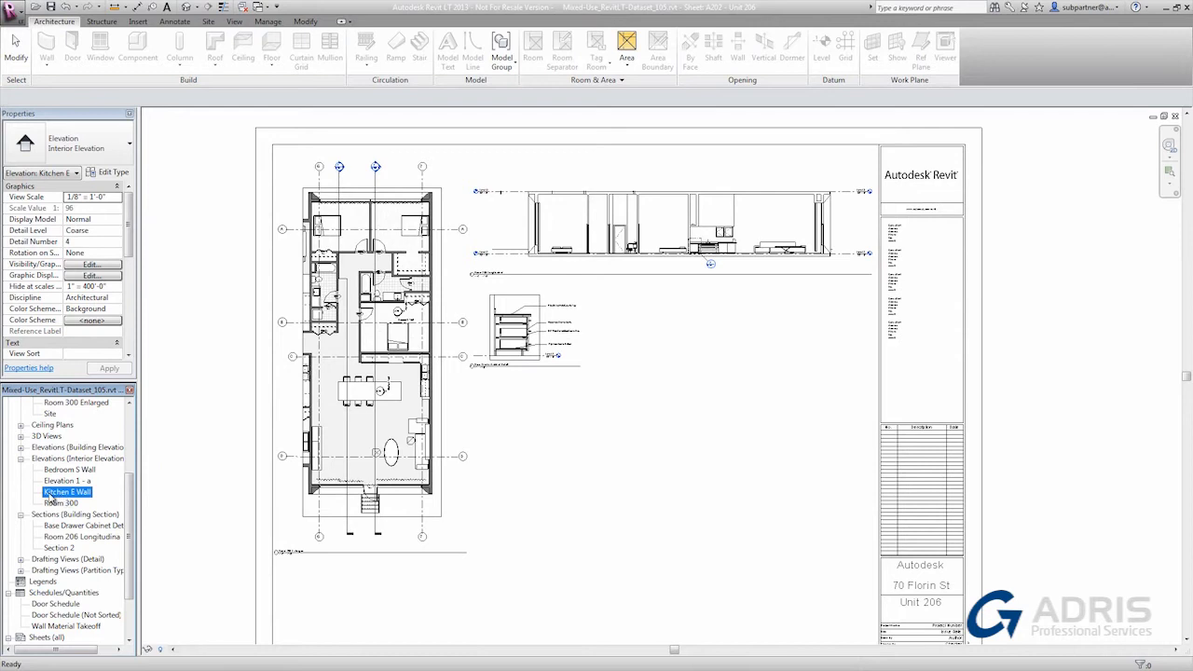
double_click(67, 492)
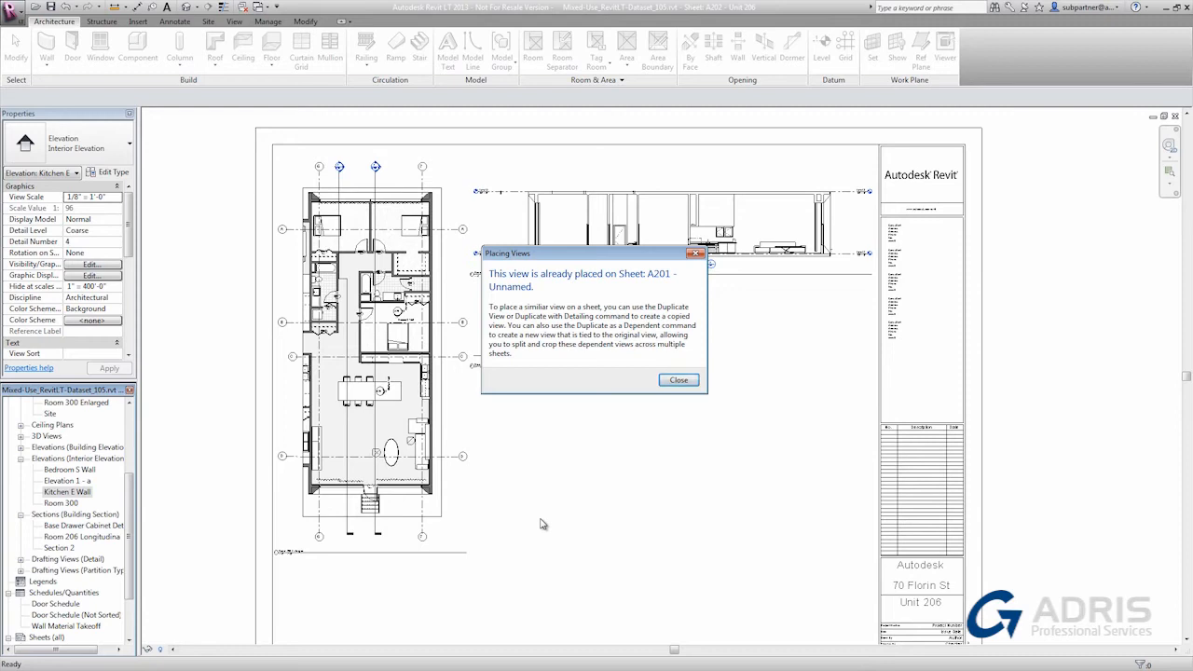
left_click(679, 381)
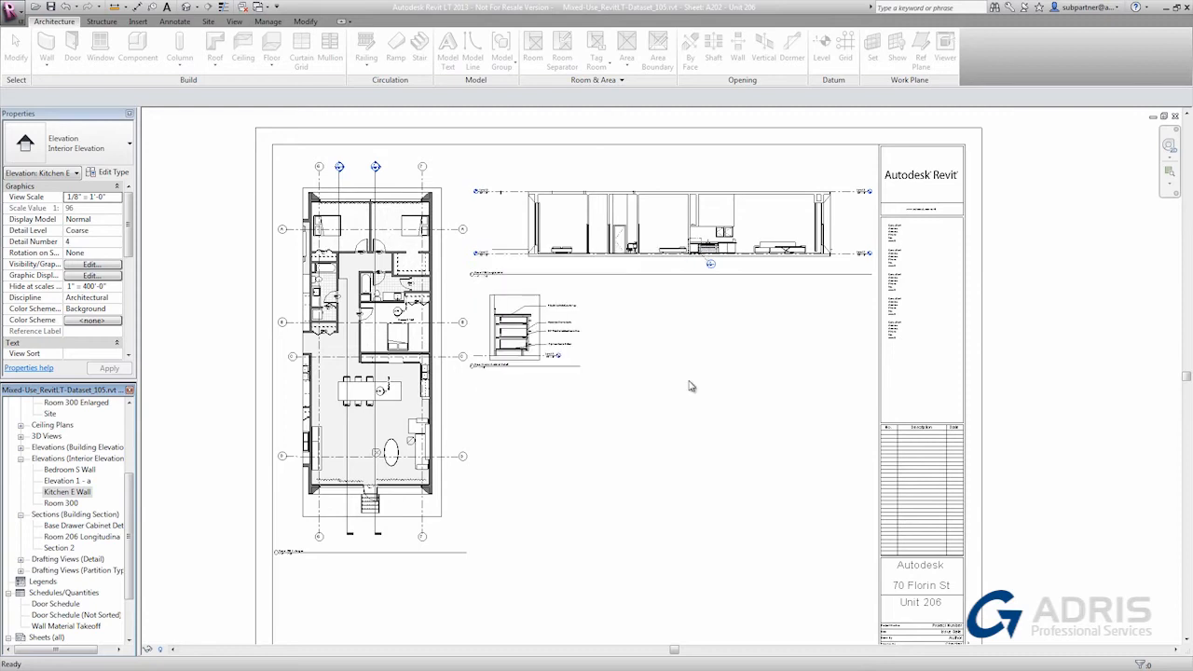
Duplicate the Kitchen E Wall elevation, hide its person figure and place it below the detail
right_click(58, 492)
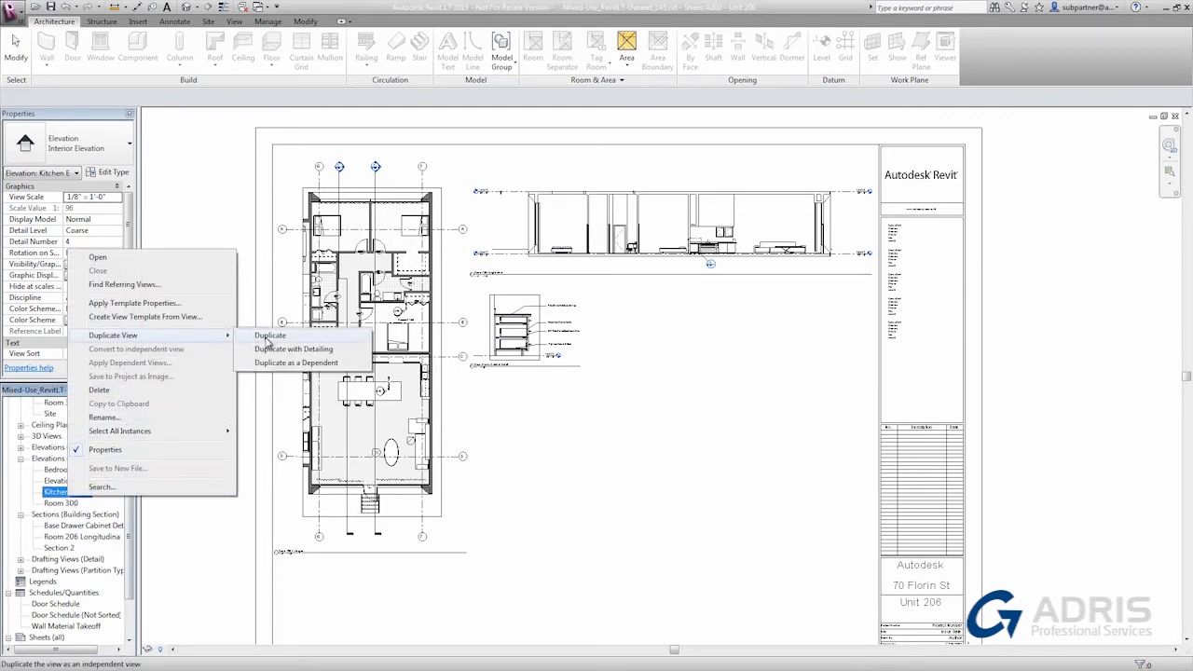
left_click(295, 349)
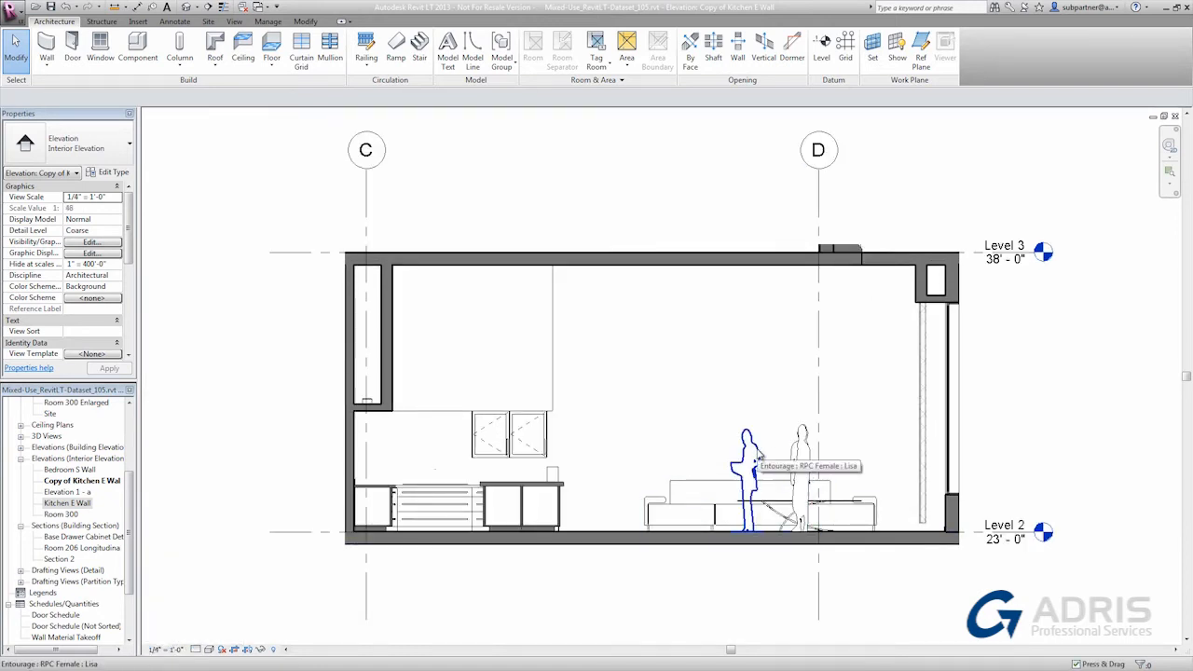
left_click(749, 466)
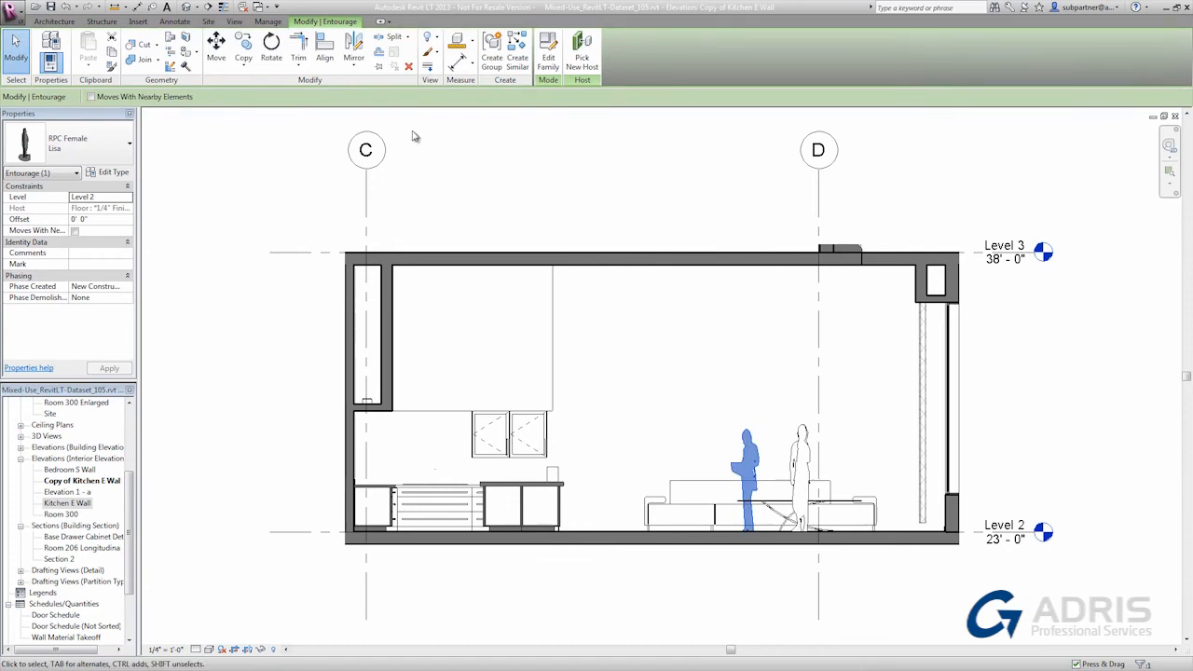
left_click(428, 41)
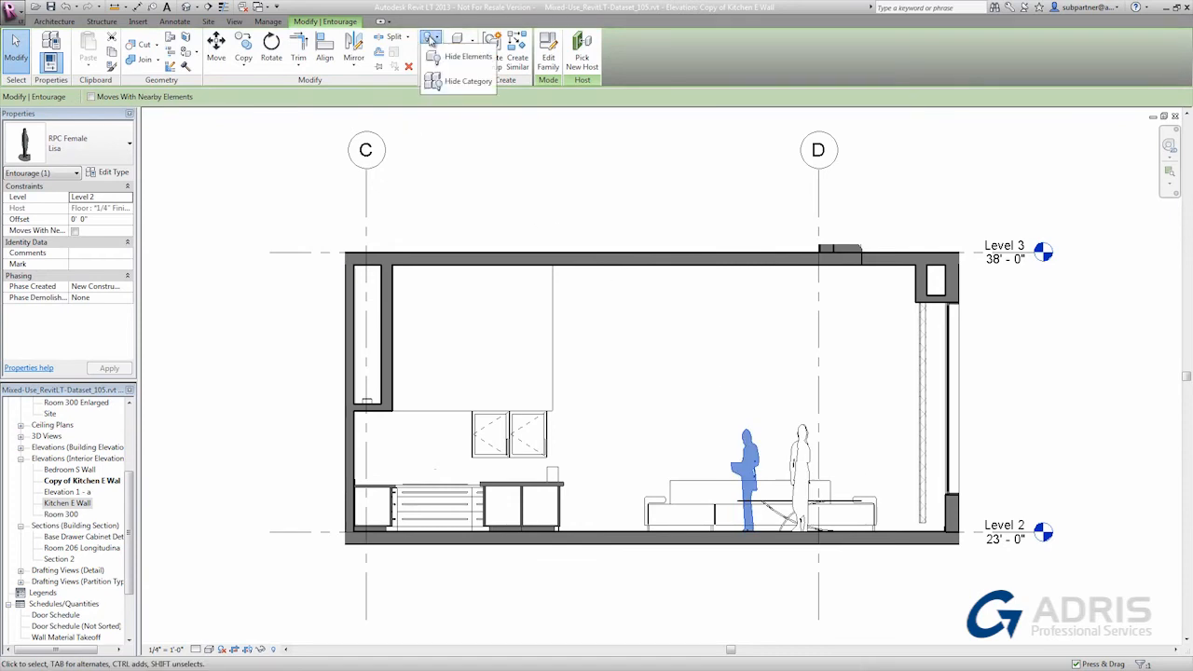
mouse_move(459, 82)
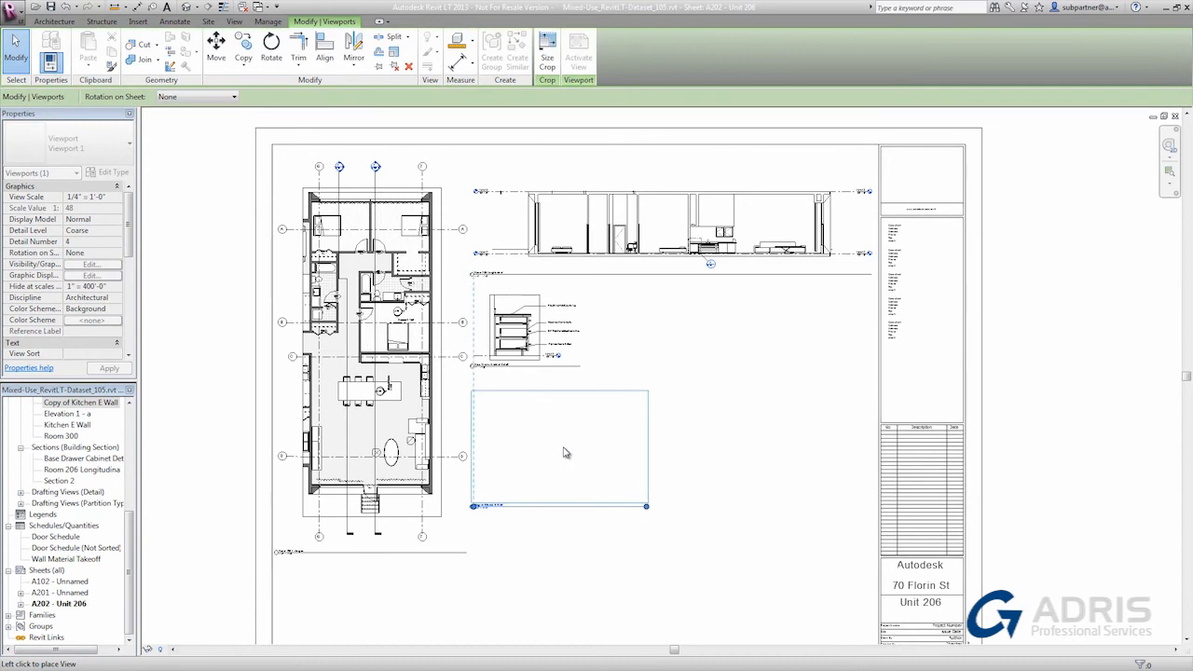
left_click(559, 450)
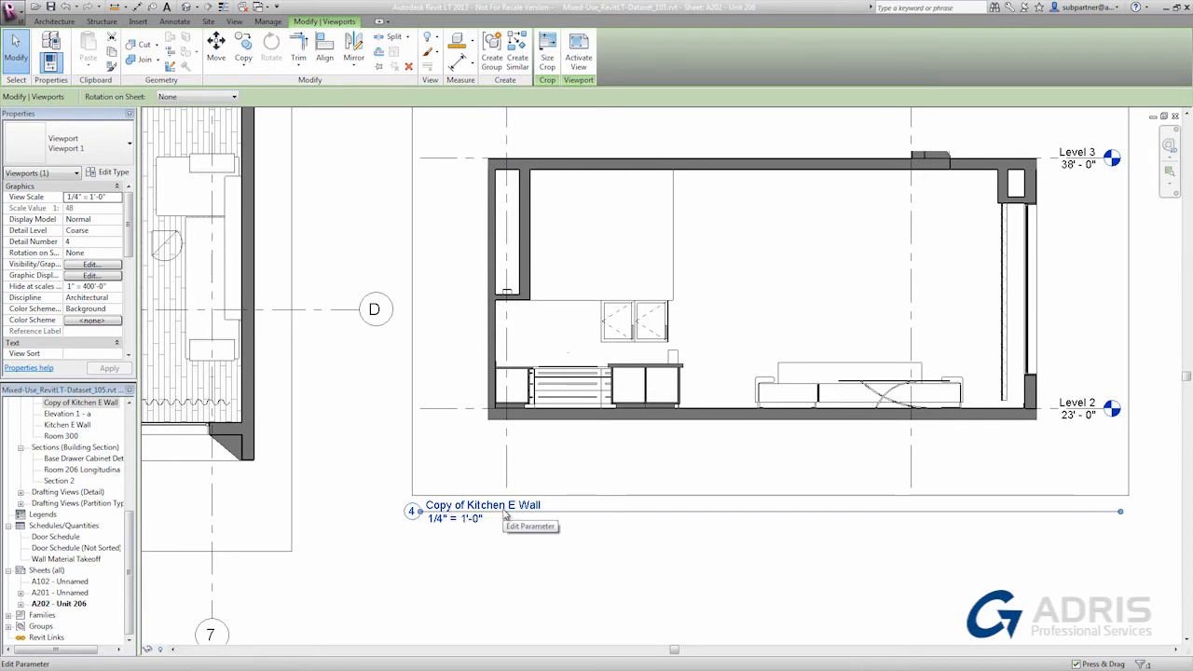
mouse_move(455, 578)
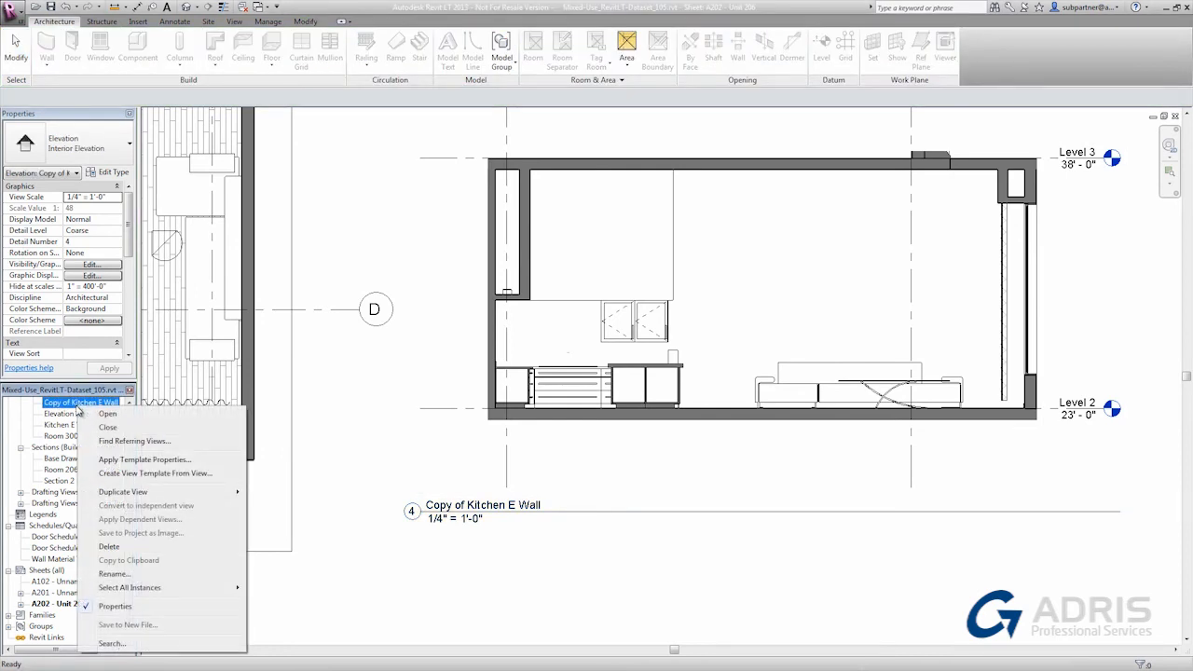
Rename the copied view to Enlarged Kitchen E Wall
left_click(112, 574)
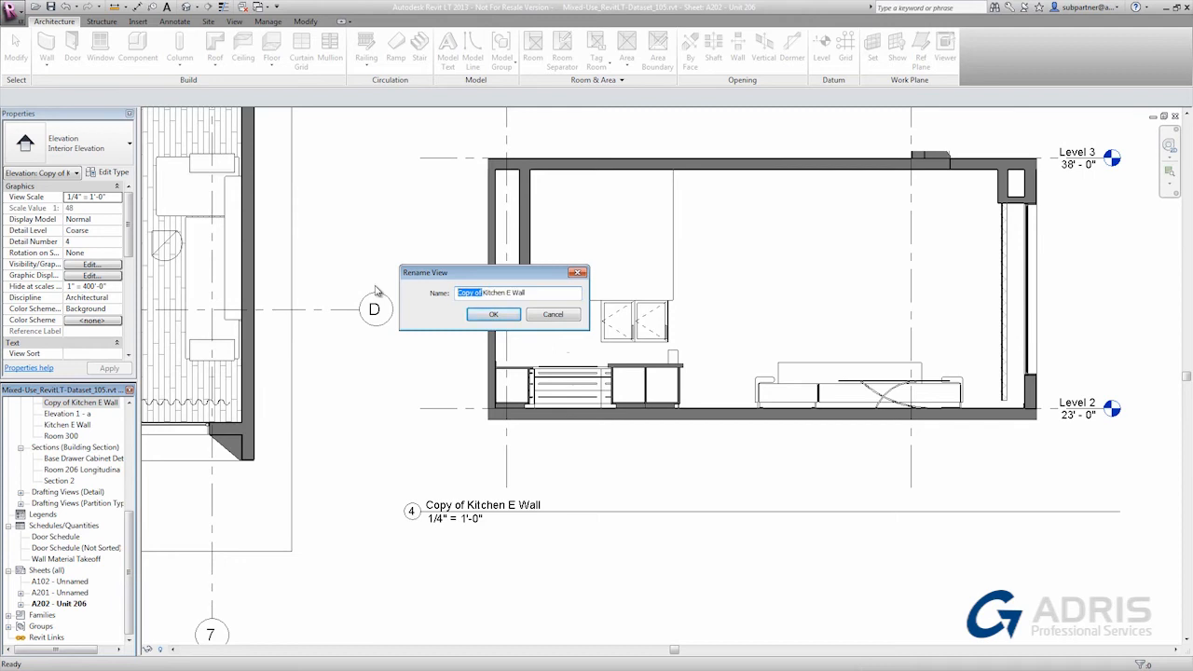
type("Enlarged Kitchen E Wall")
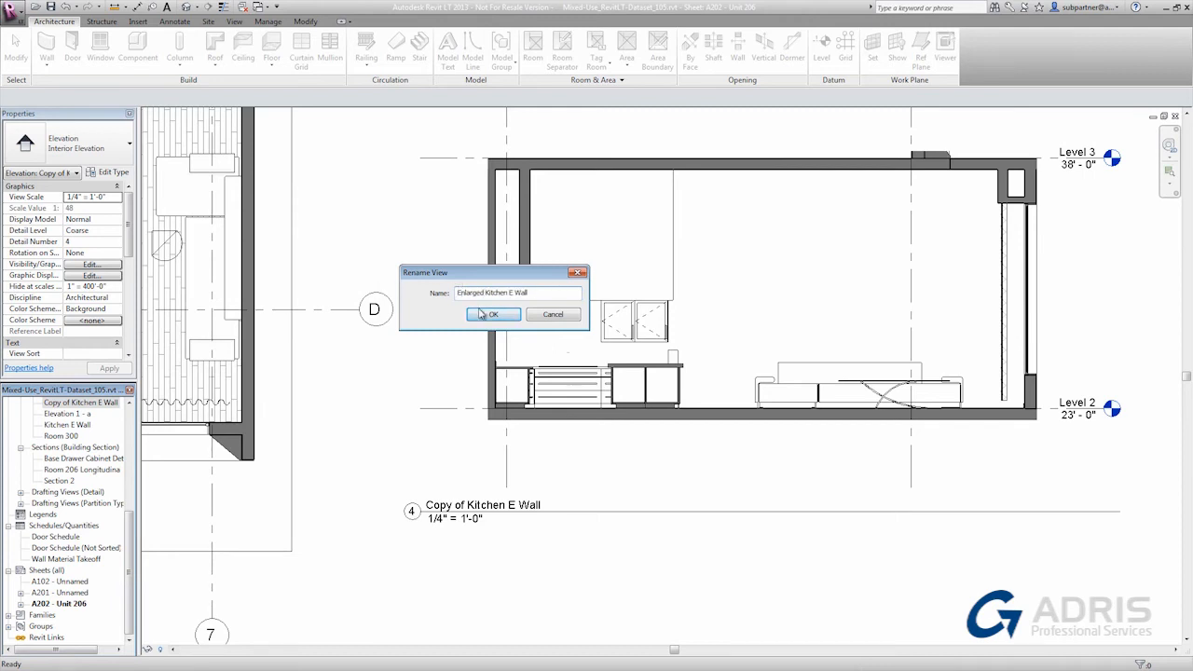
left_click(492, 313)
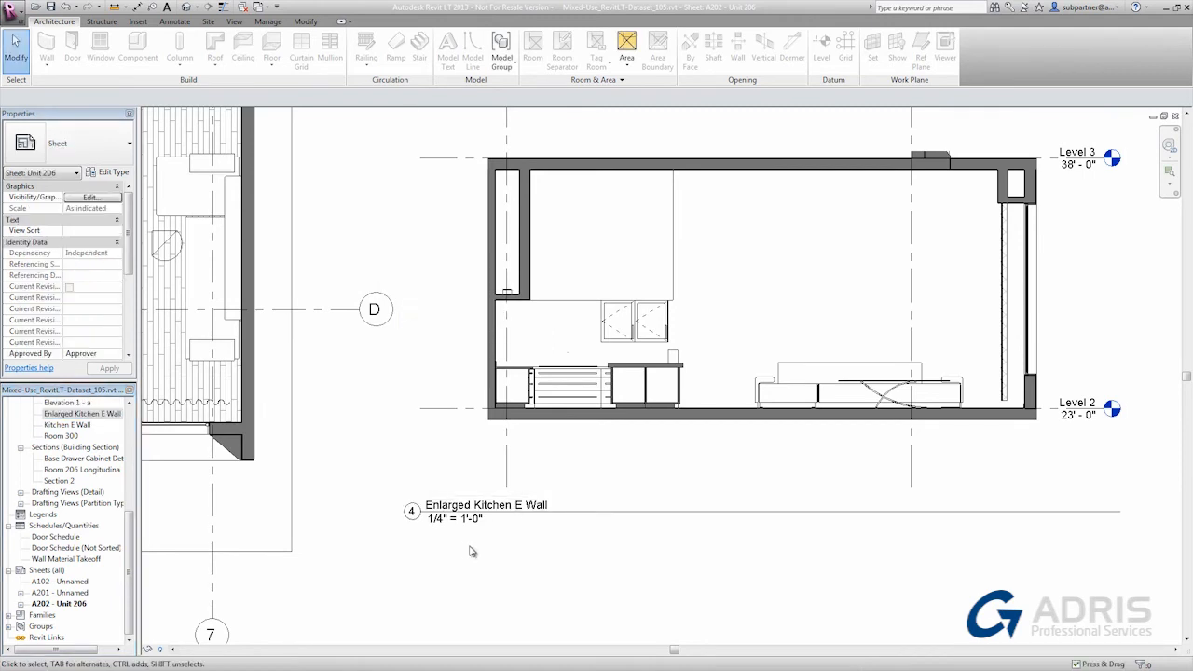
Activate the floor plan viewport and move the A202 elevation marker up off the A201 marker
left_click(643, 382)
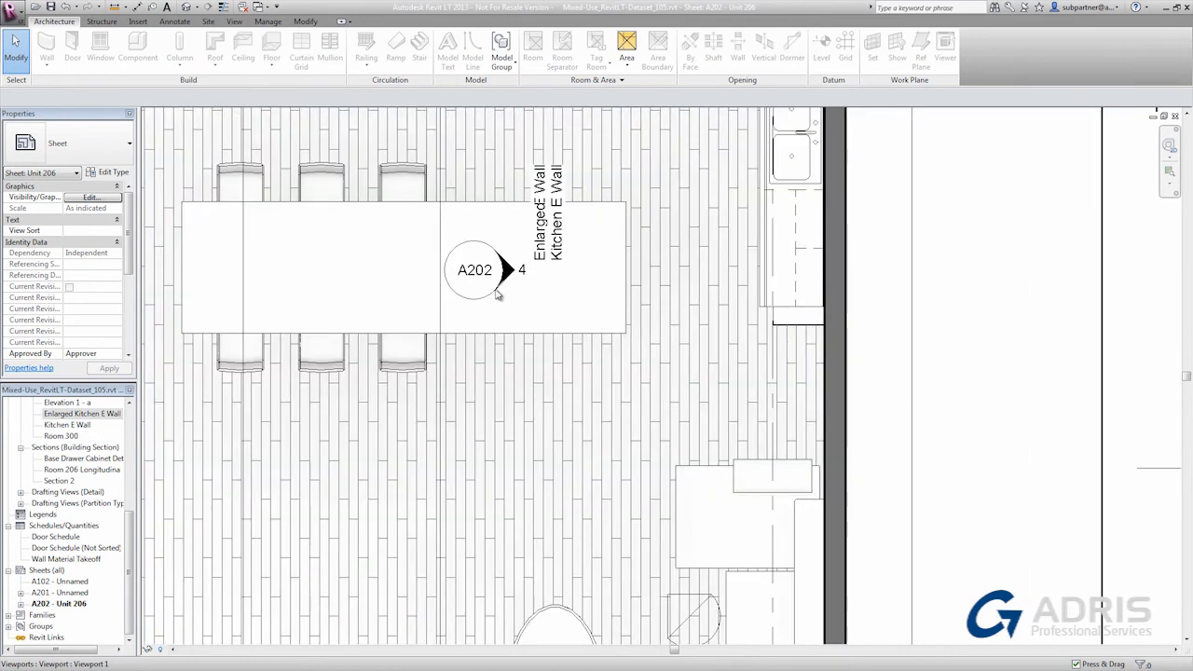
mouse_move(511, 284)
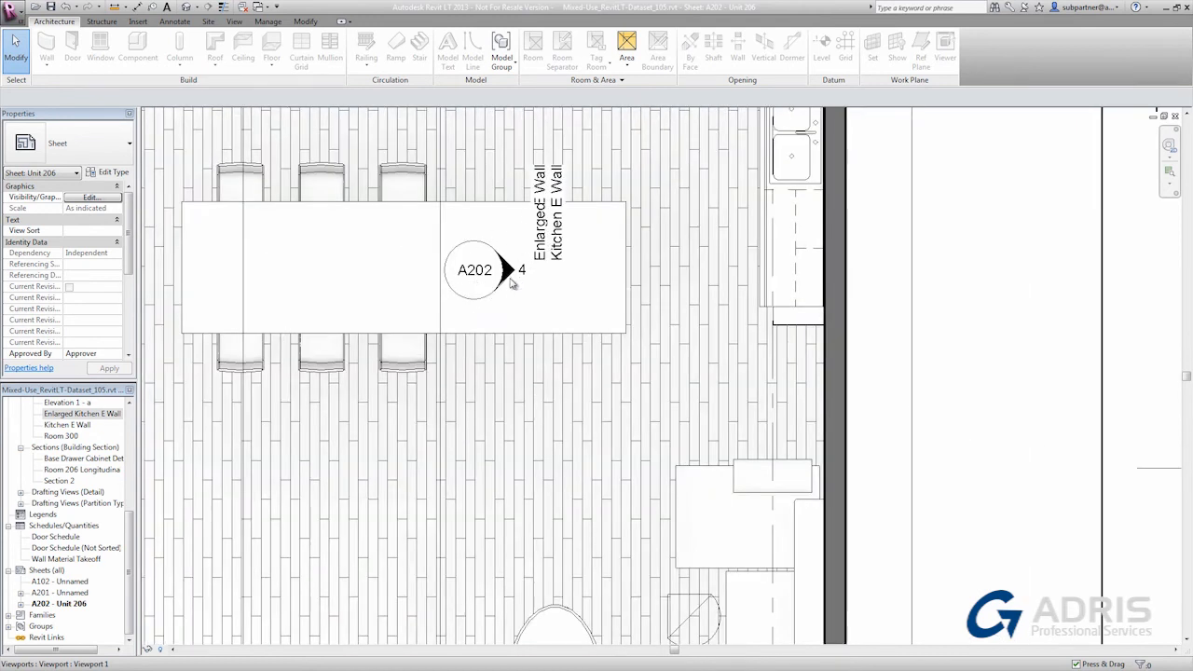
mouse_move(518, 283)
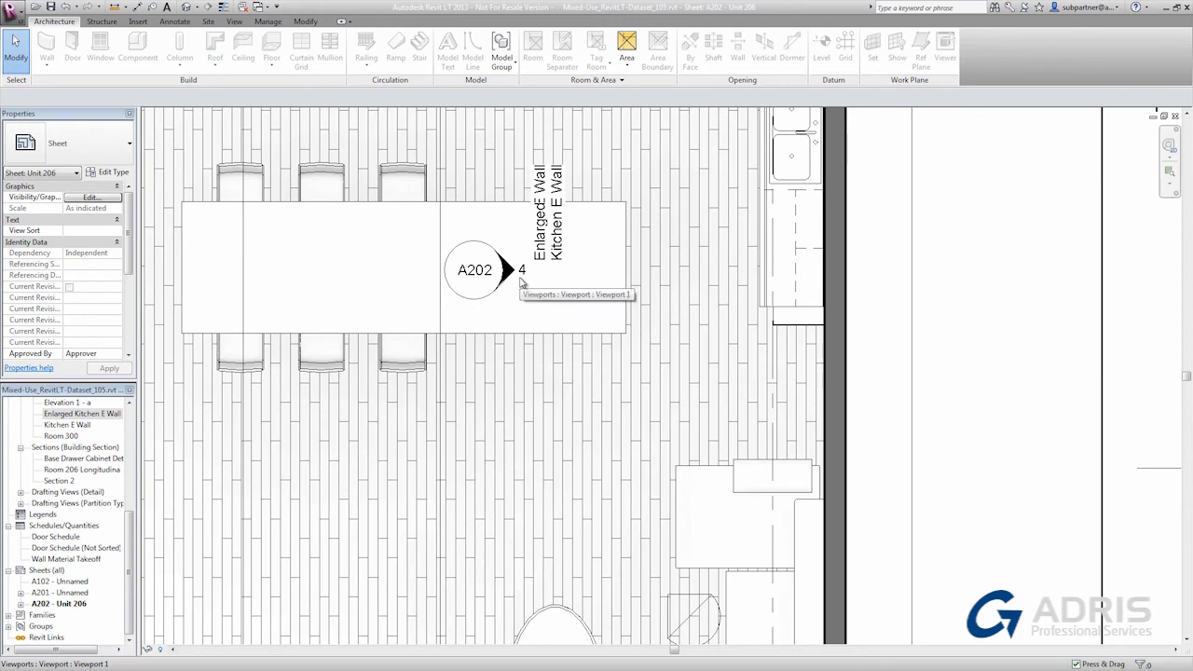
mouse_move(529, 290)
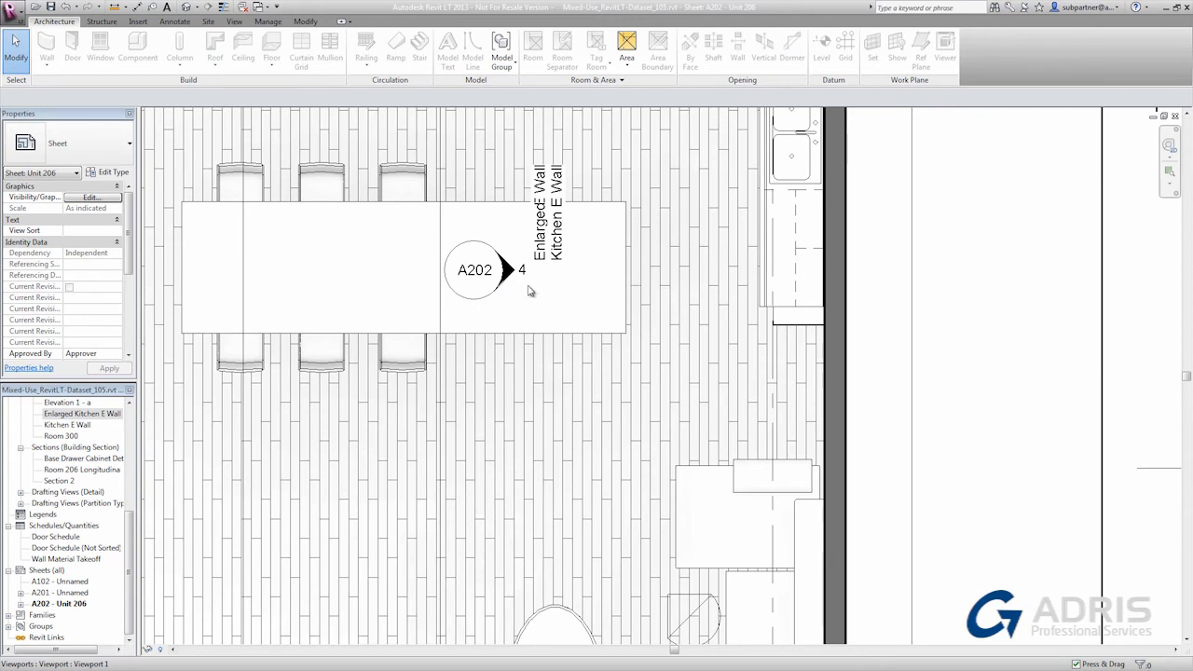
right_click(503, 271)
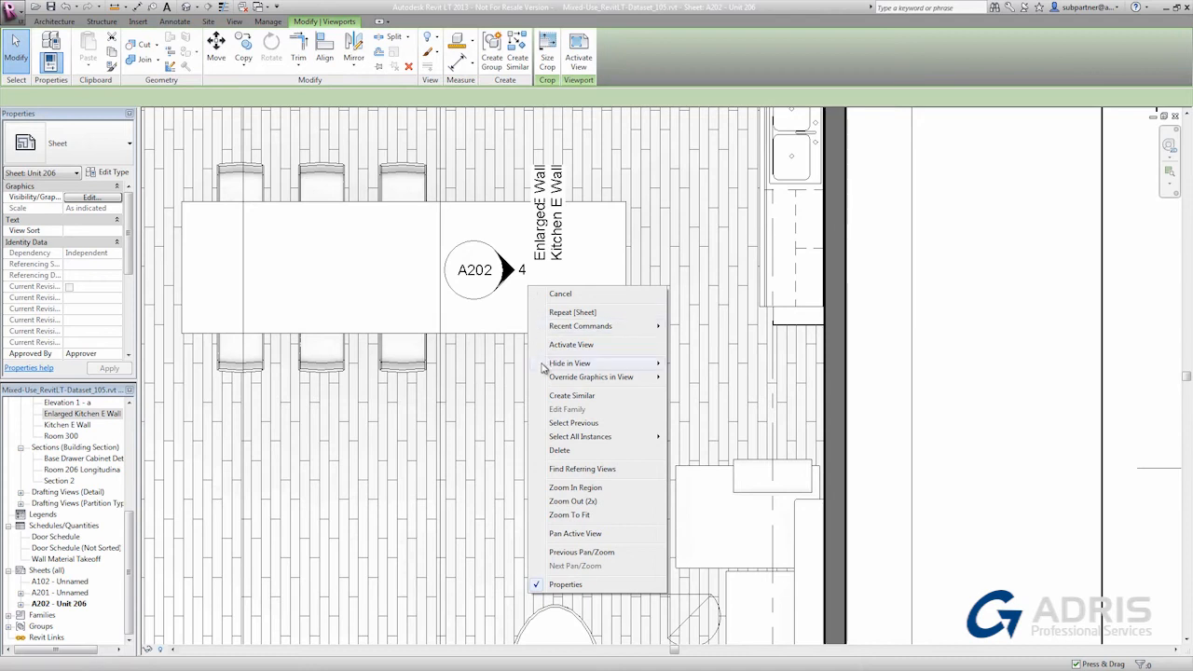
mouse_move(570, 343)
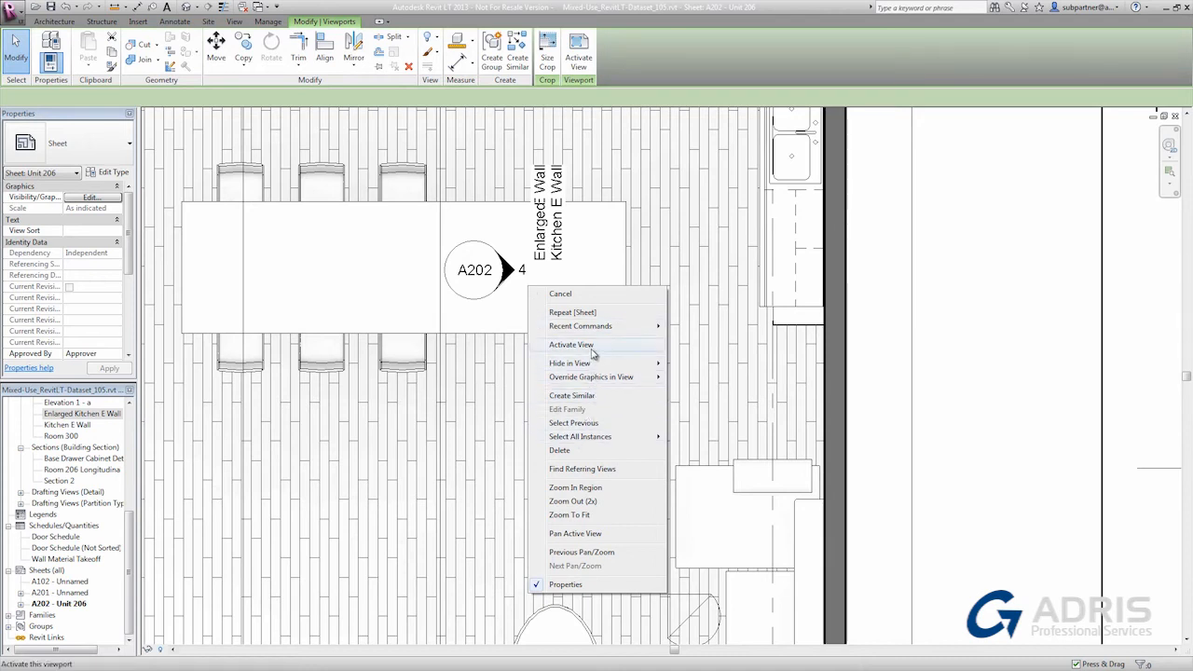
left_click(571, 343)
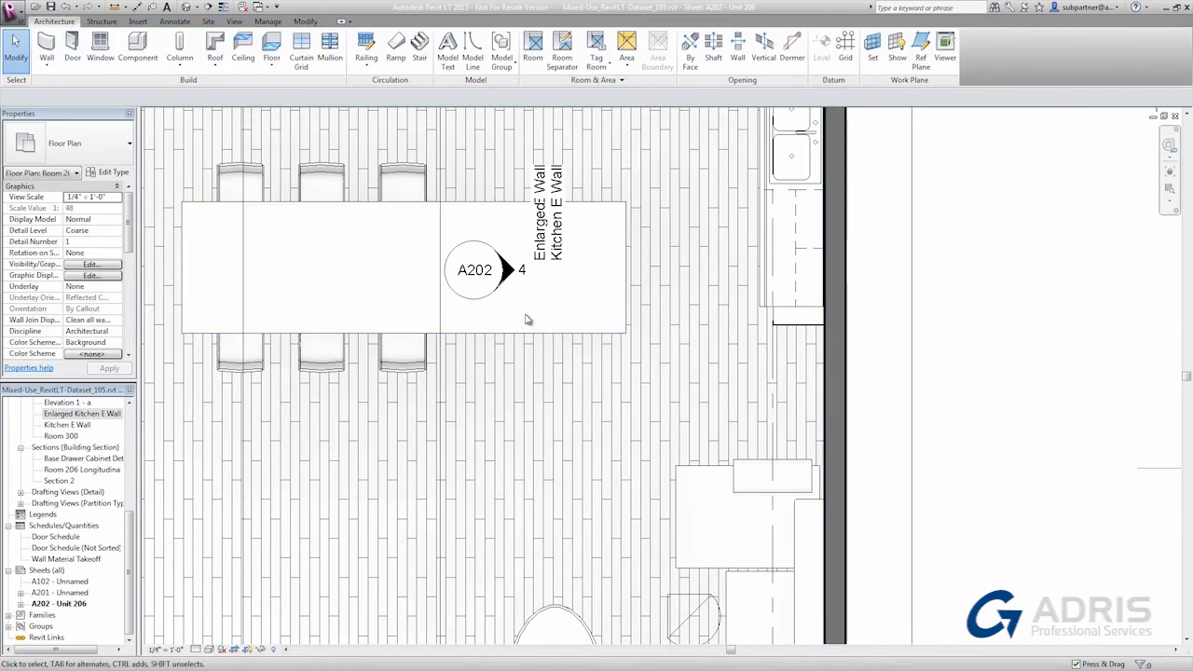
mouse_move(665, 279)
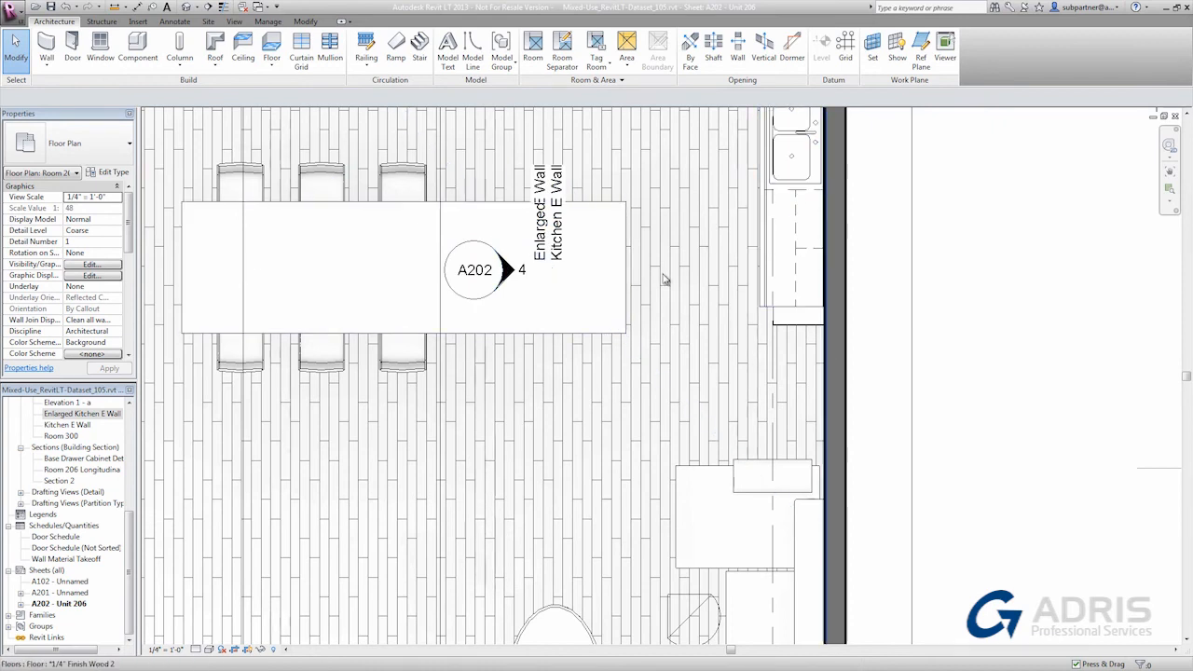
left_click(473, 271)
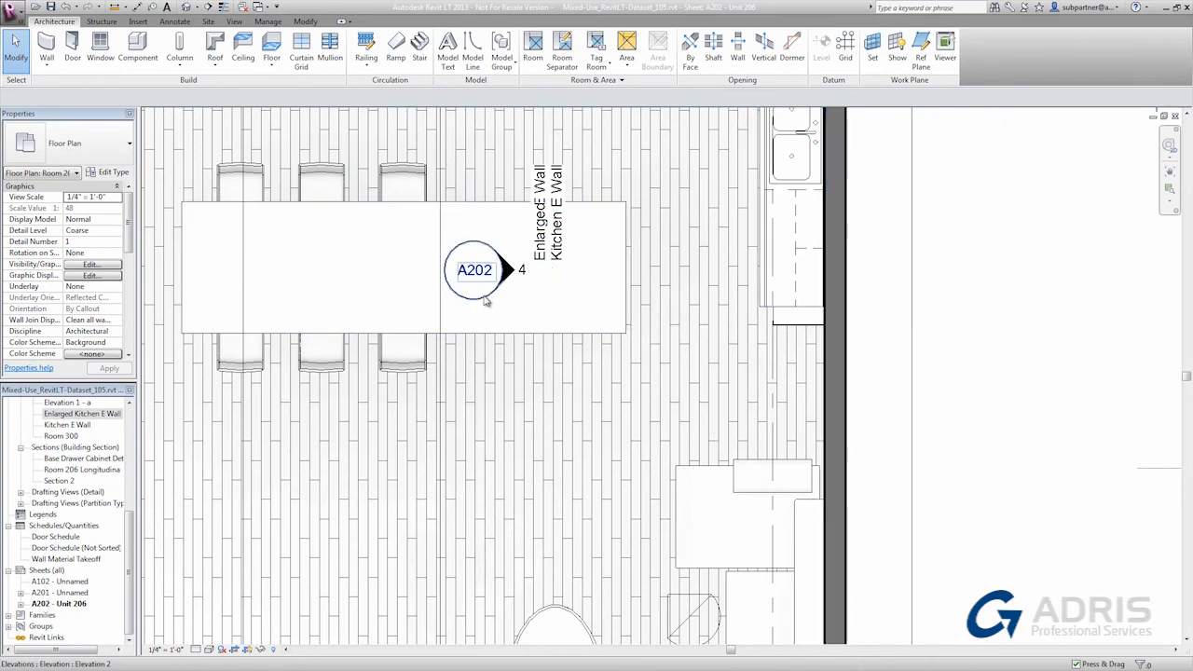
left_click(473, 269)
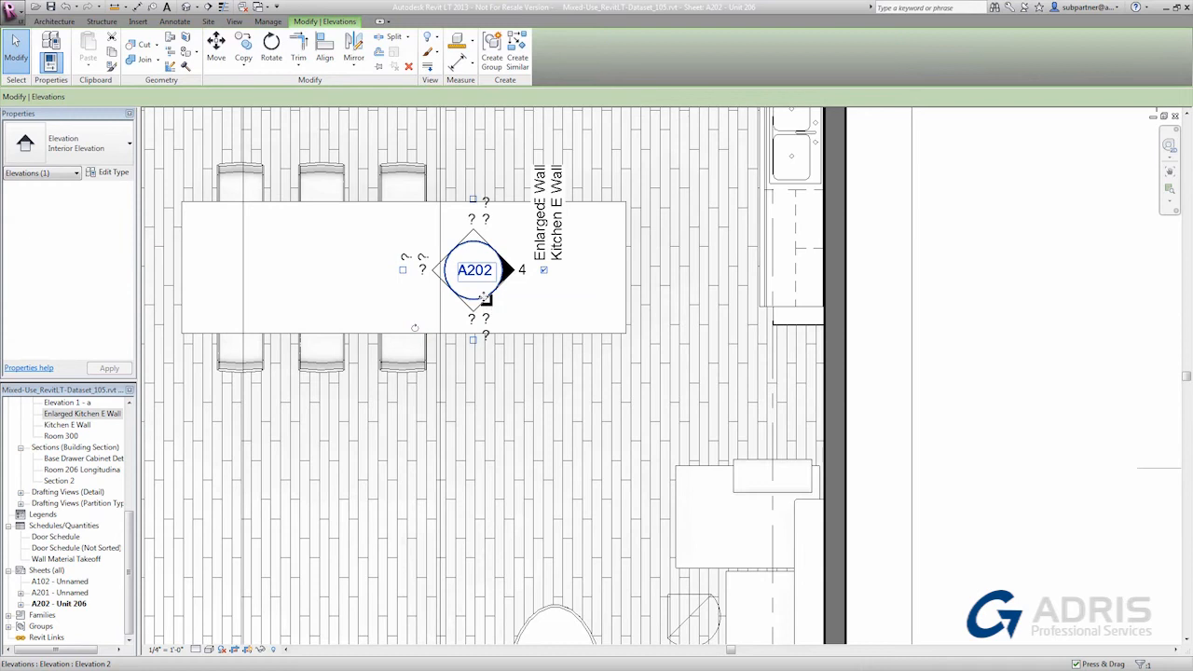
left_click_drag(476, 271, 469, 239)
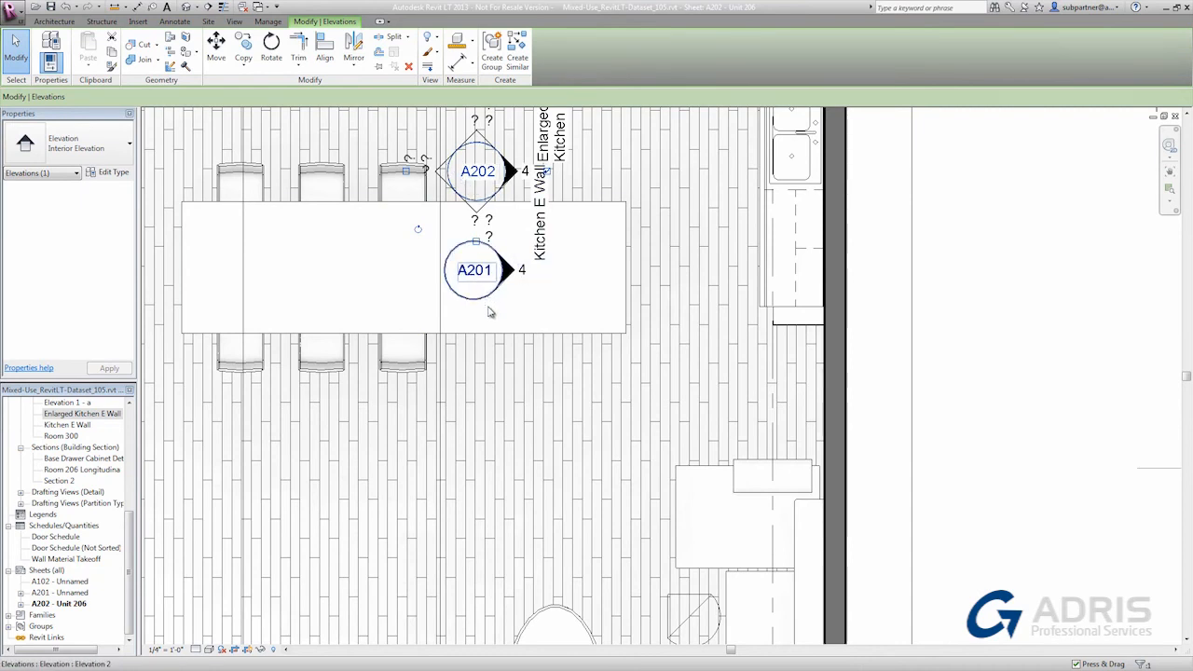
Hide the A201 Kitchen E Wall marker in the plan, then deactivate the viewport
left_click(792, 149)
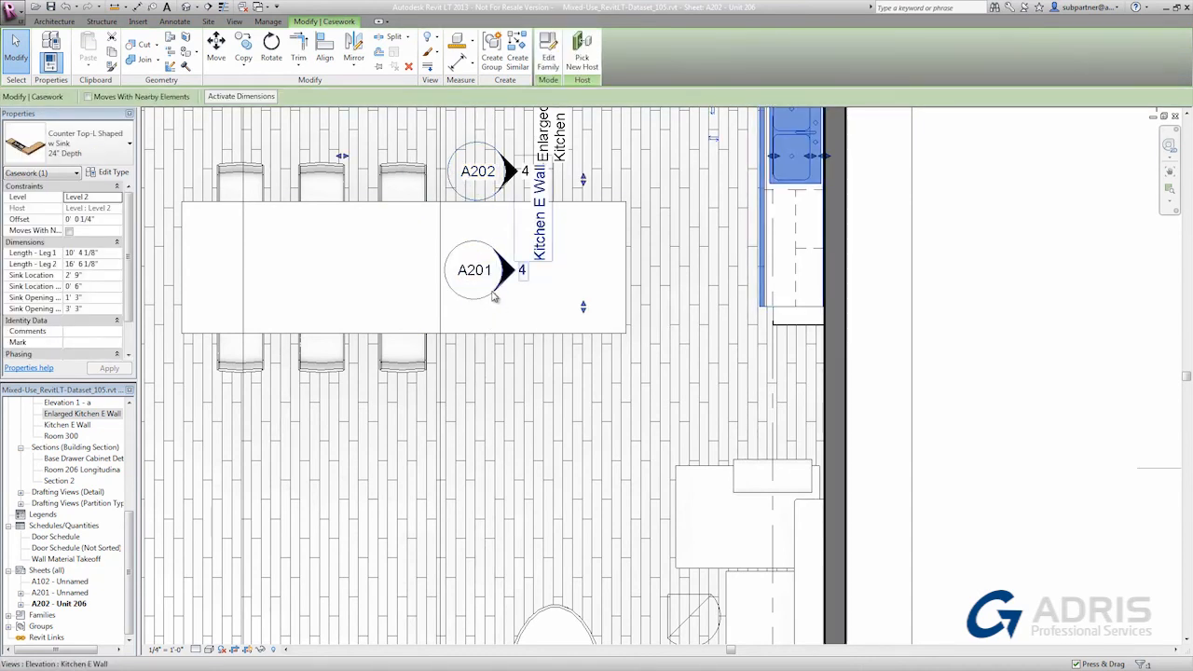
left_click(476, 268)
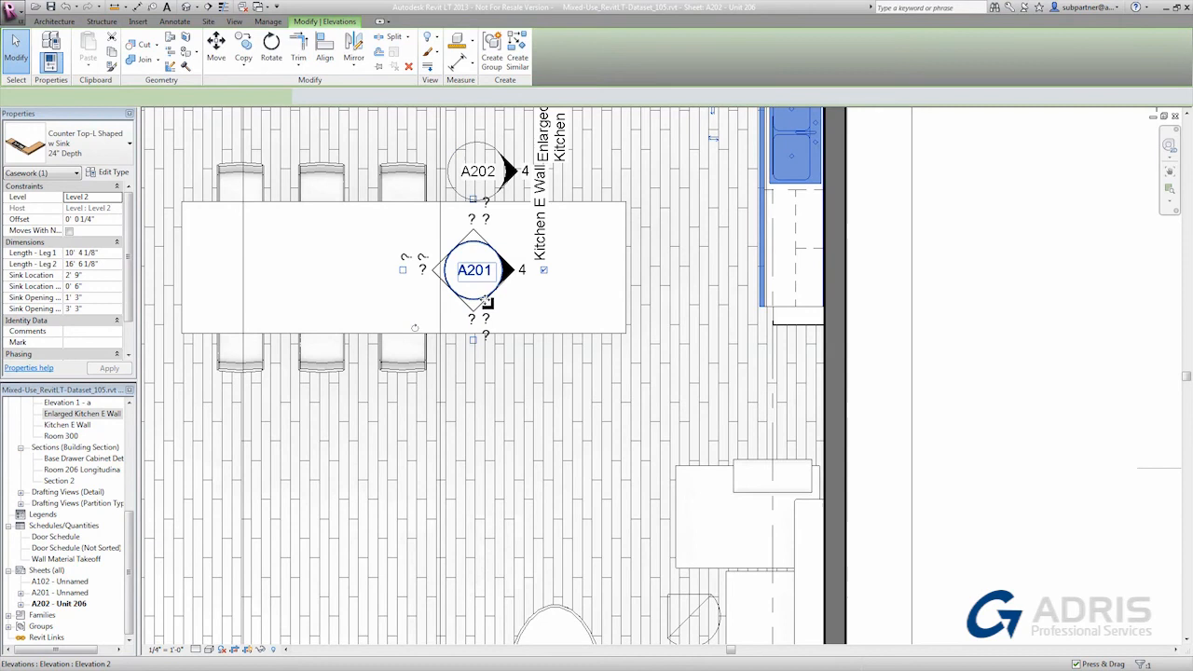
left_click(475, 269)
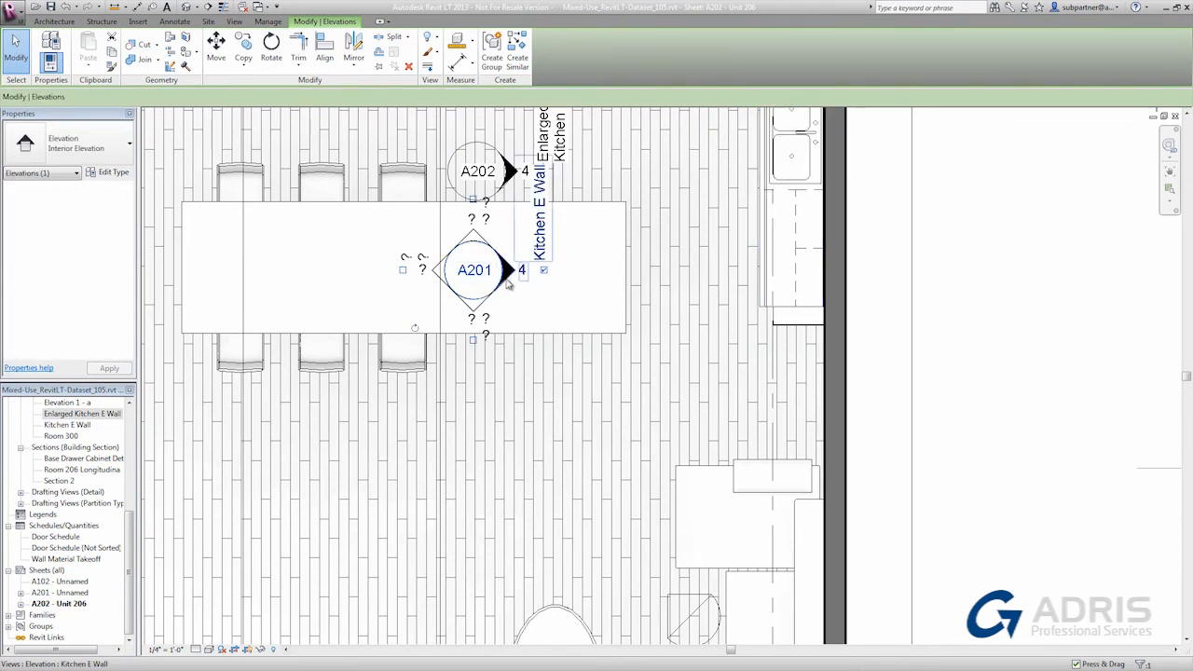
left_click(475, 268)
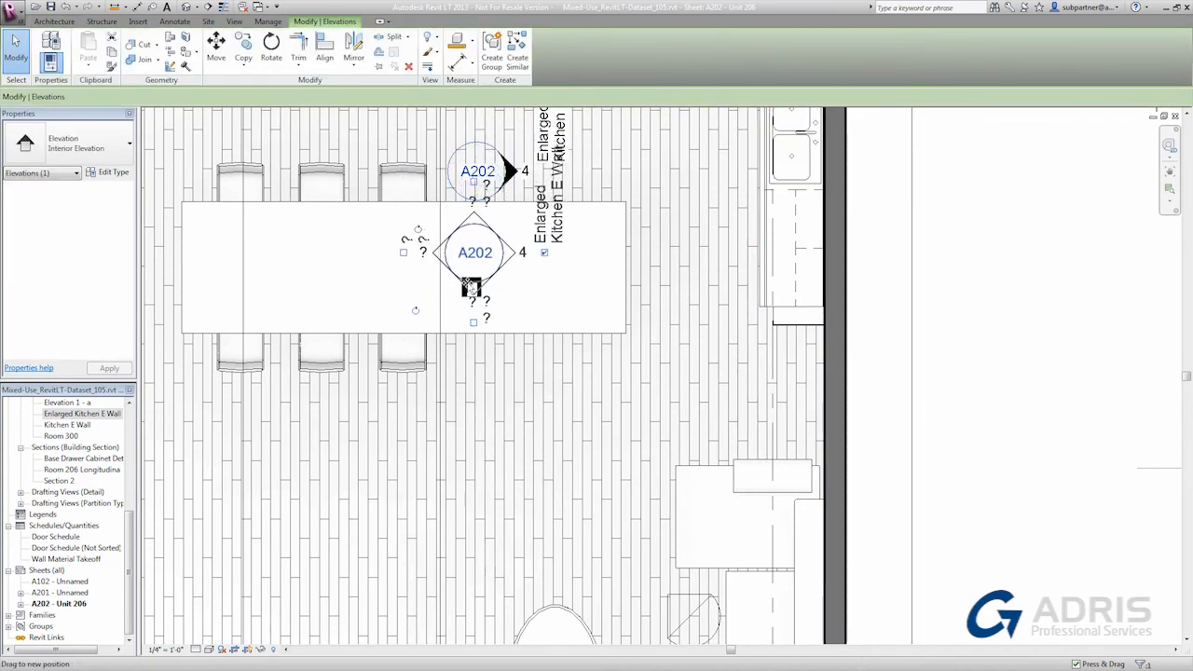
left_click(555, 300)
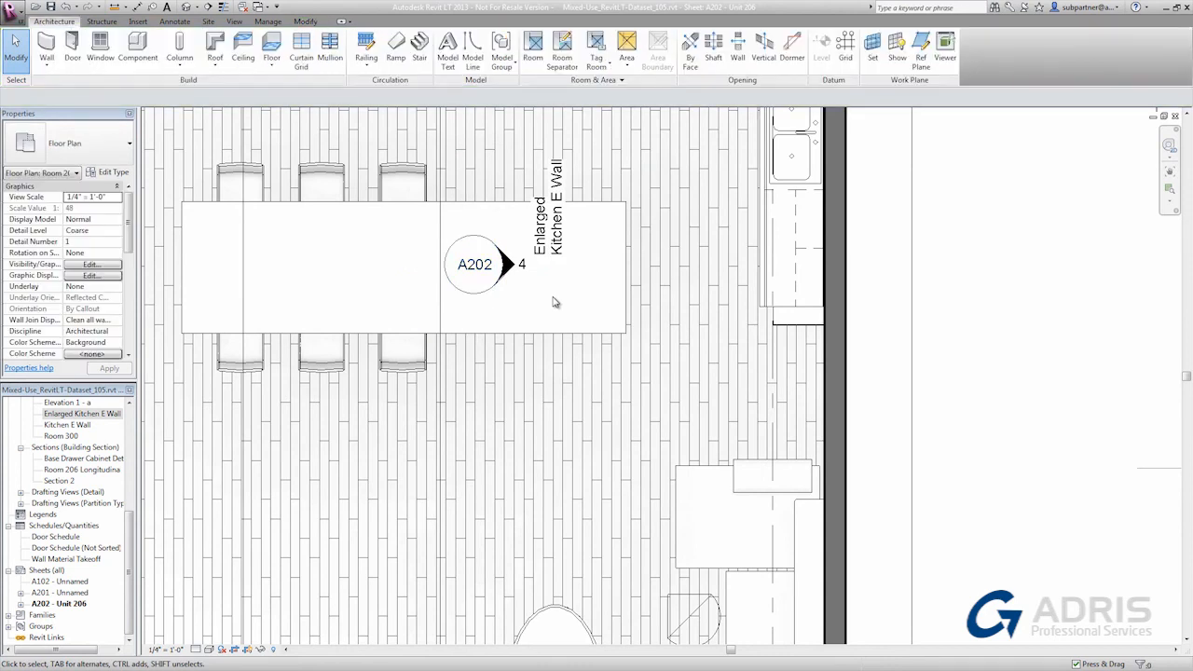
right_click(556, 302)
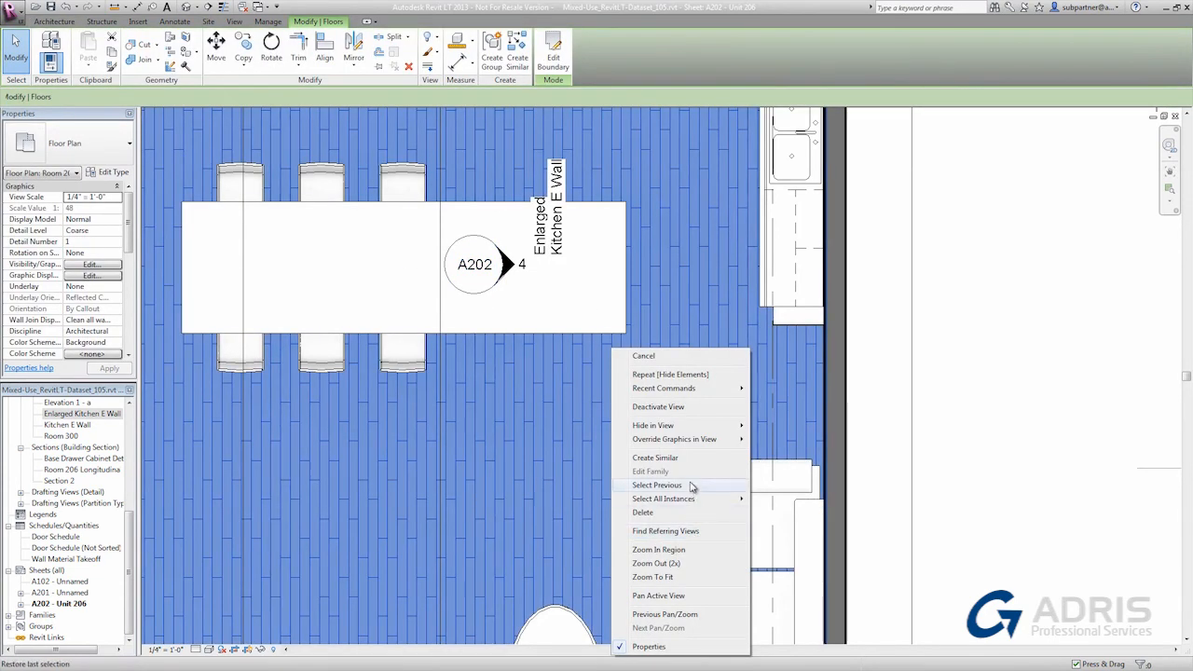
mouse_move(694, 406)
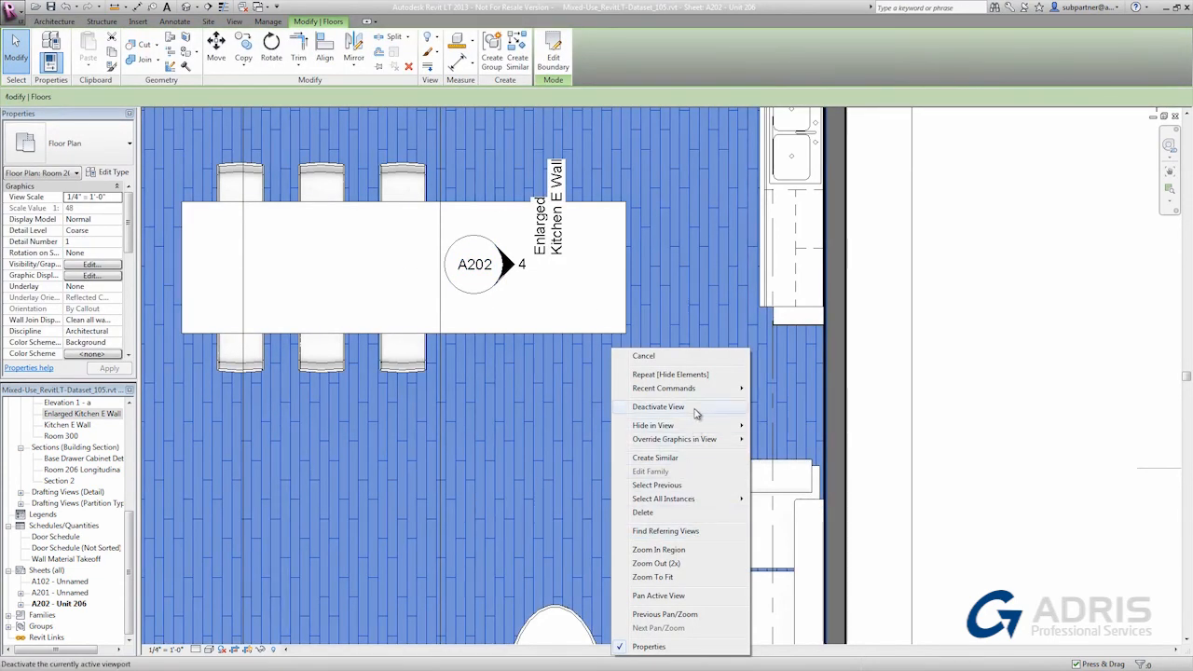
left_click(658, 406)
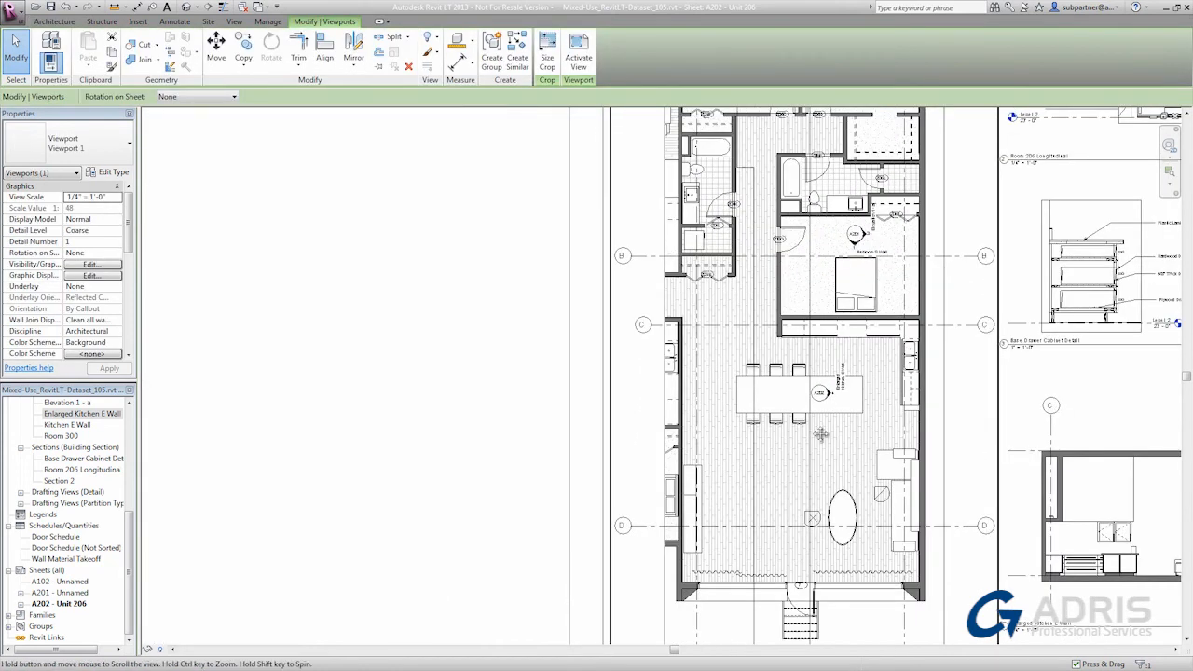